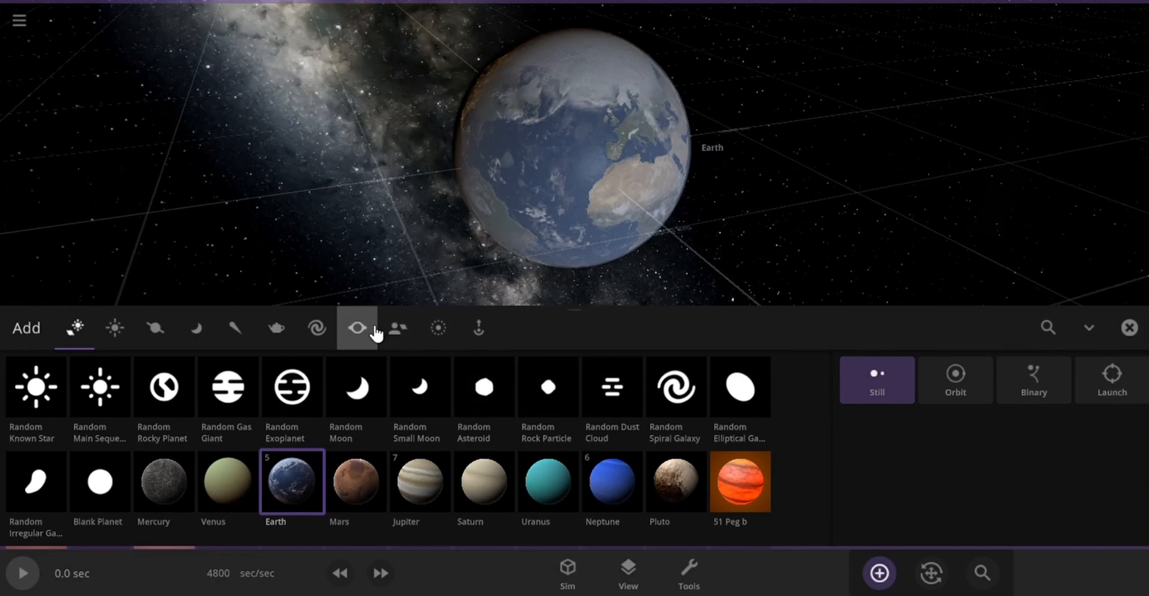
Step: Add 1-solar-mass black holes flanking Earth from the Black Holes category and dismiss the info card
{"action": "left_click", "coordinate": [357, 328]}
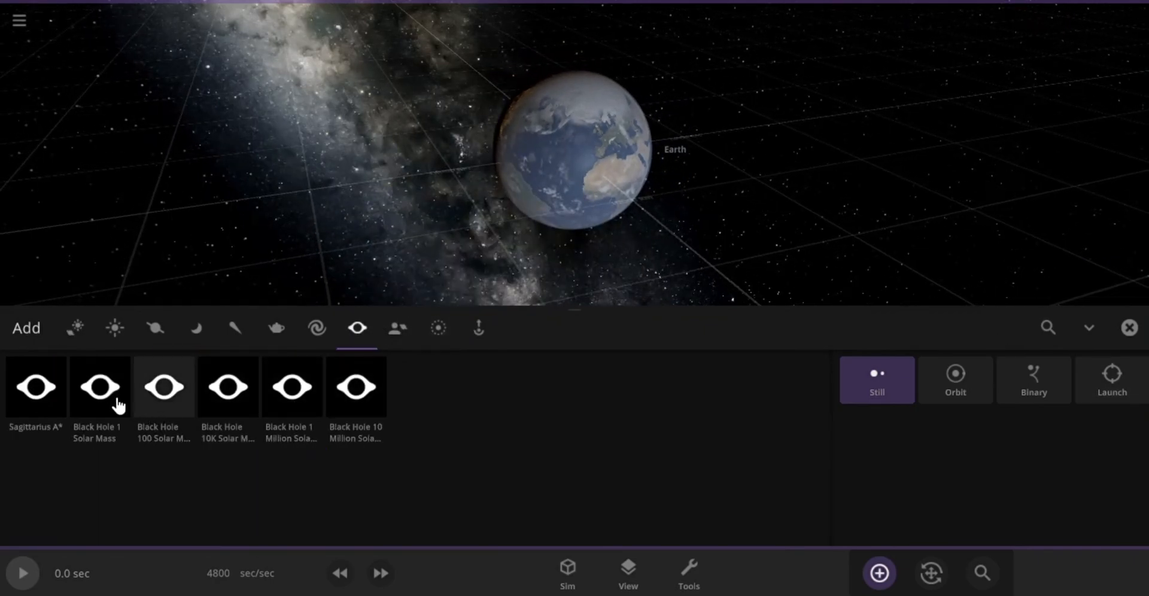
{"action": "left_click", "coordinate": [101, 387]}
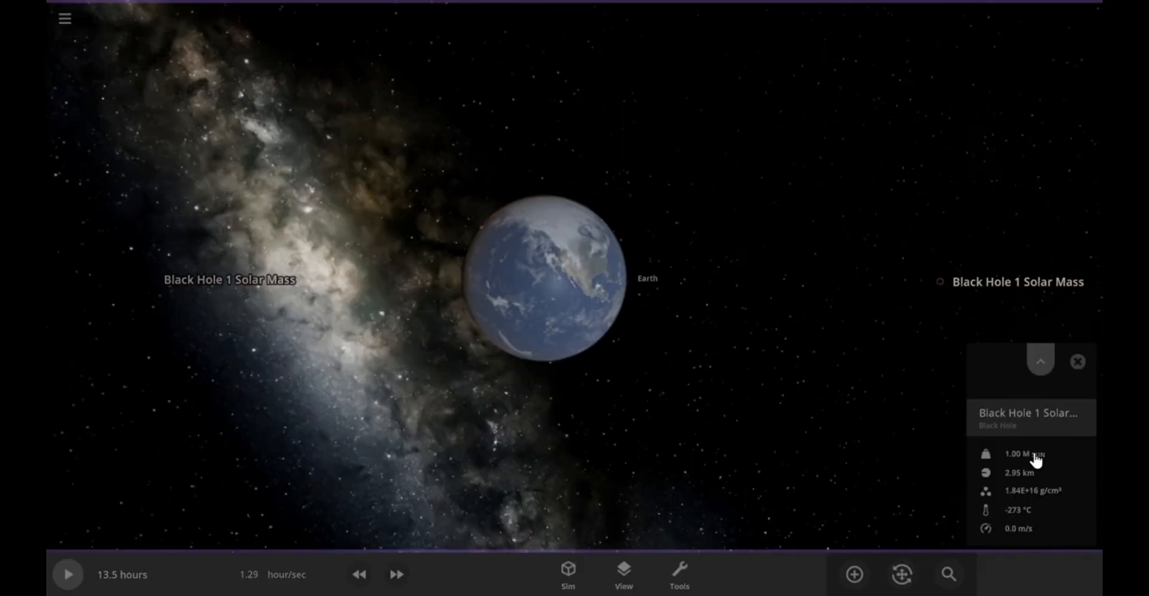
{"action": "left_click", "coordinate": [1078, 362]}
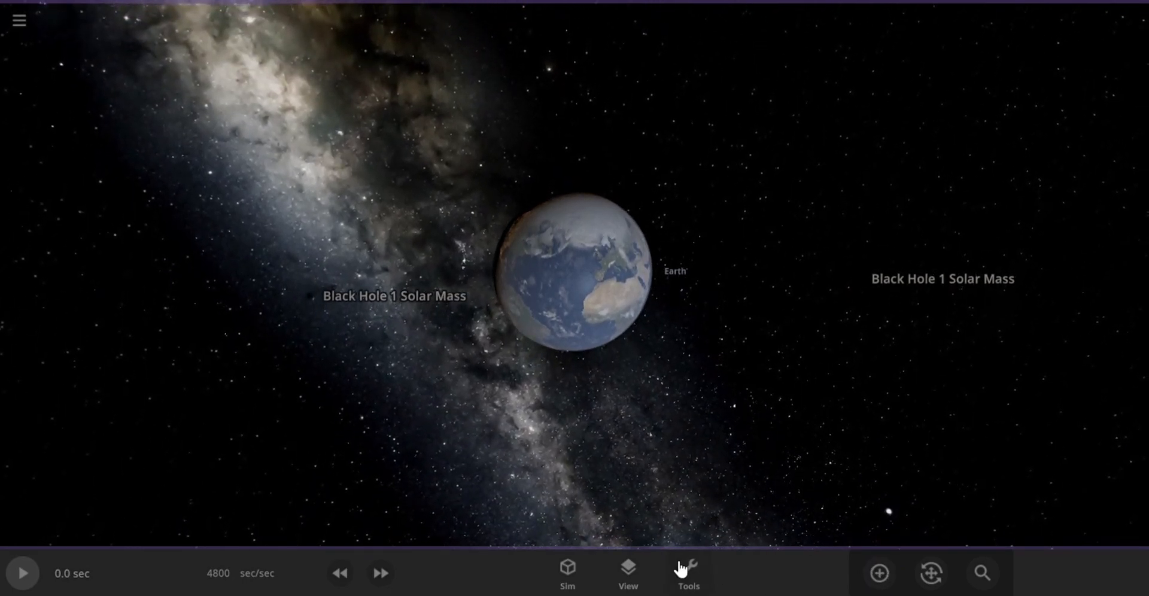
{"action": "left_click", "coordinate": [627, 574]}
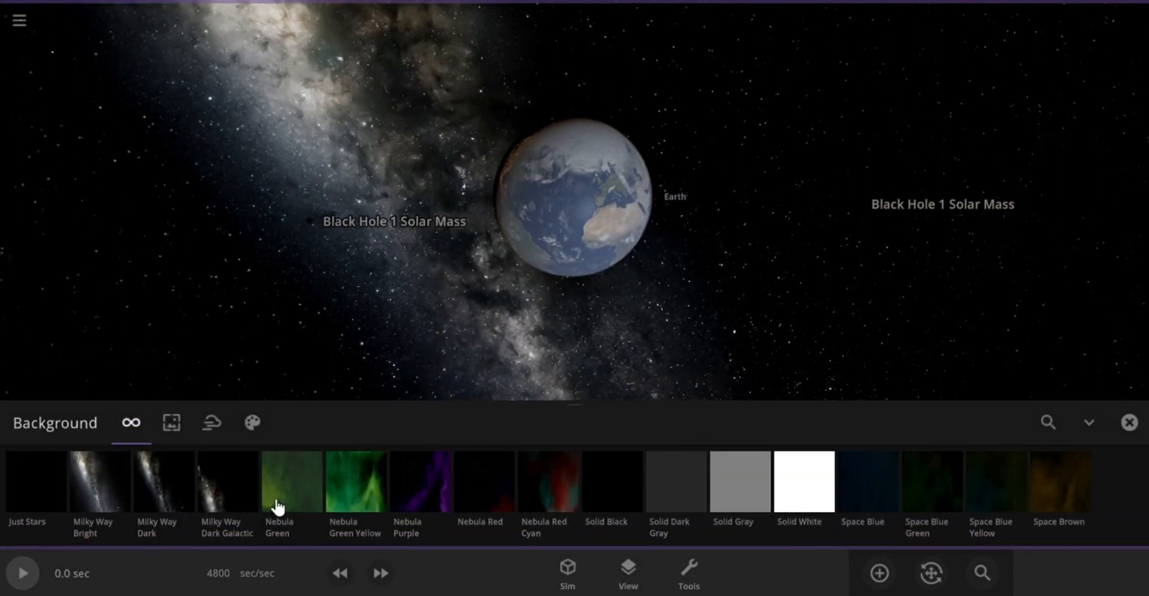
Step: Switch the background to Nebula Green
{"action": "left_click", "coordinate": [291, 482]}
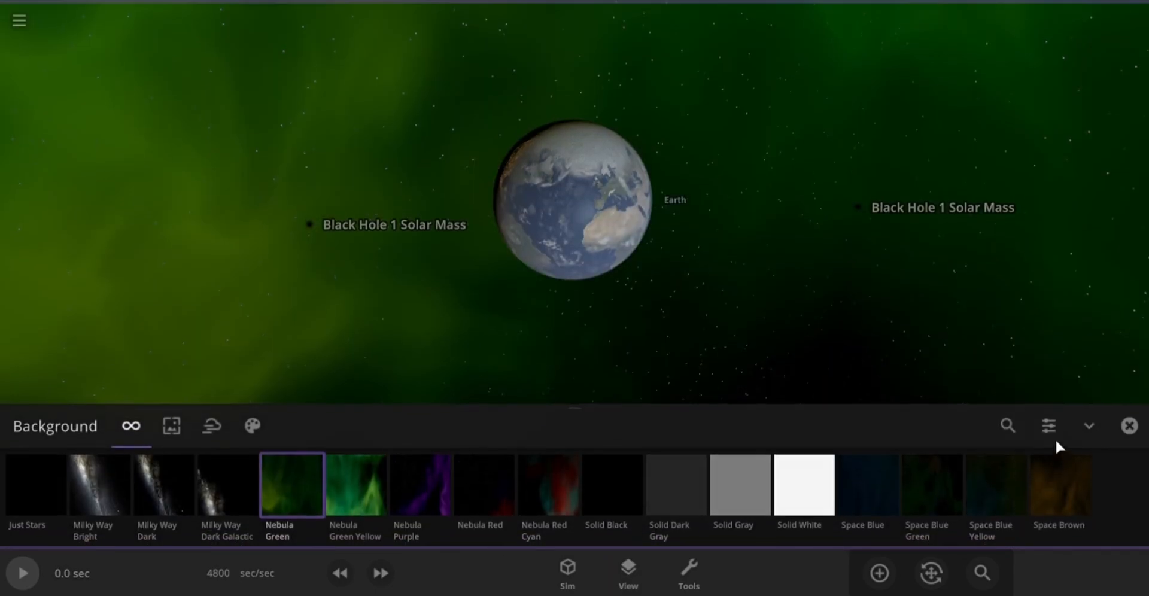
{"action": "left_click", "coordinate": [1127, 426]}
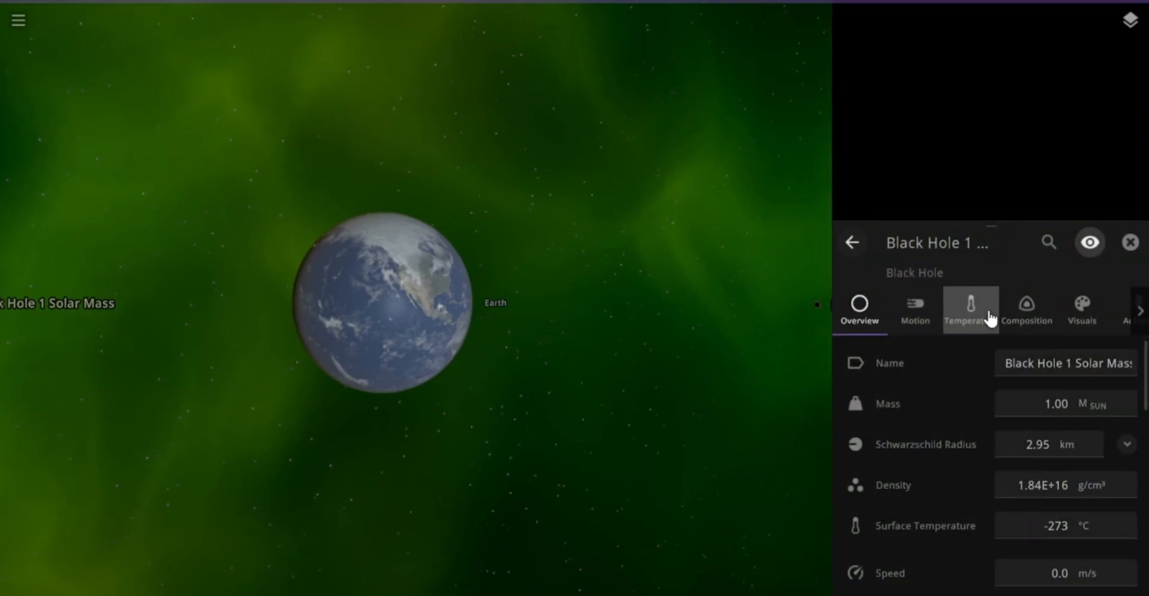
Step: Turn Position Lock on for the black hole and then for Earth in their Motion settings
{"action": "left_click", "coordinate": [915, 308]}
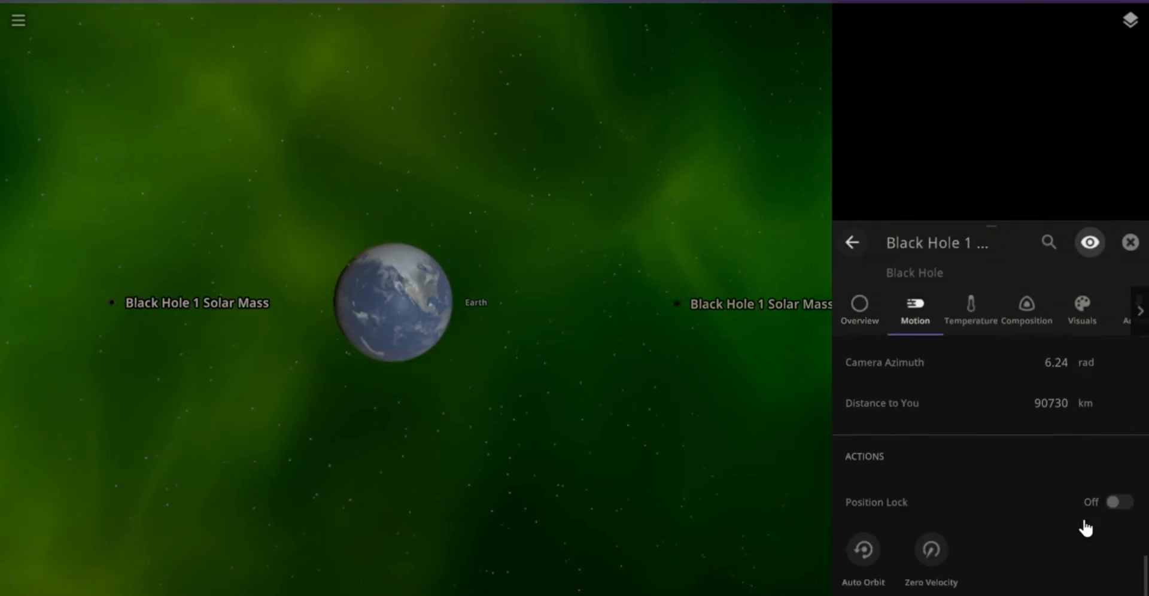
{"action": "left_click", "coordinate": [1117, 503]}
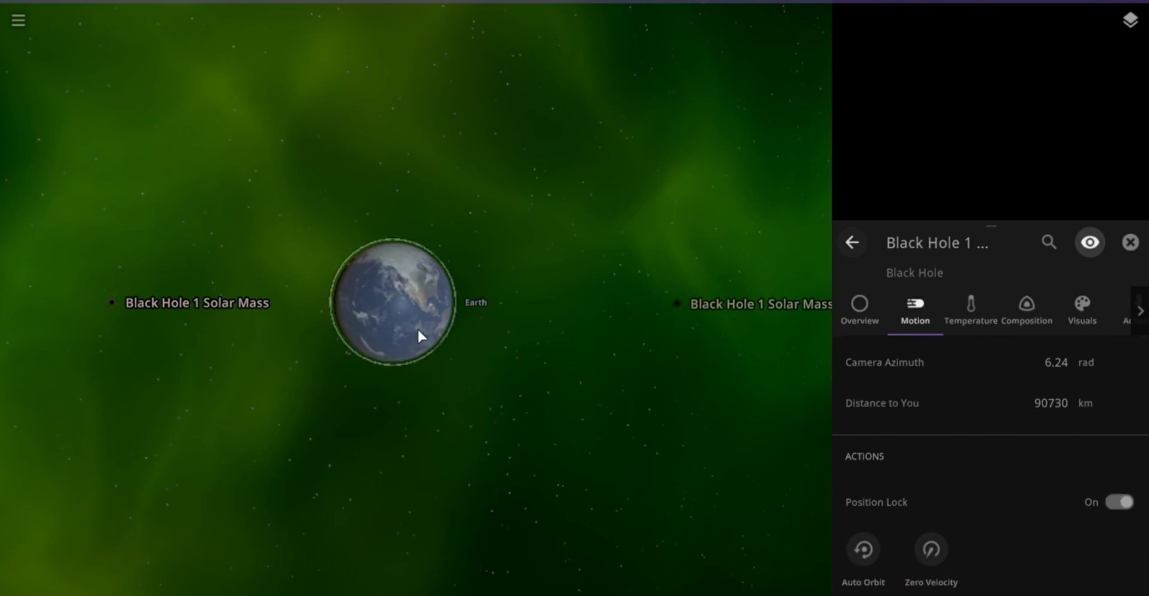
{"action": "left_click", "coordinate": [1112, 502]}
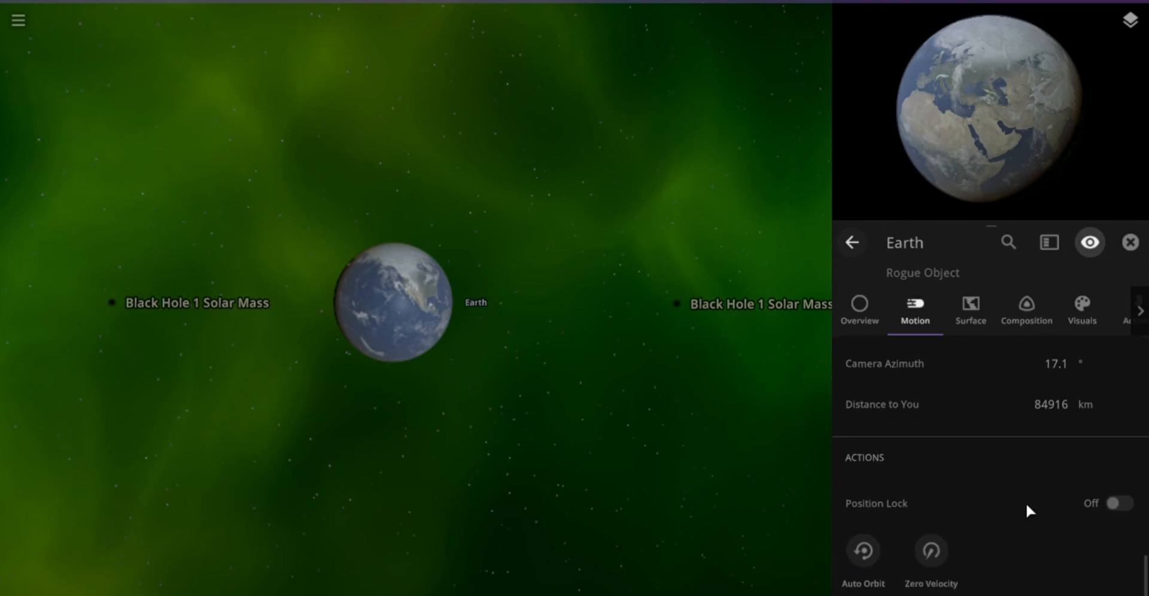
{"action": "left_click", "coordinate": [1116, 503]}
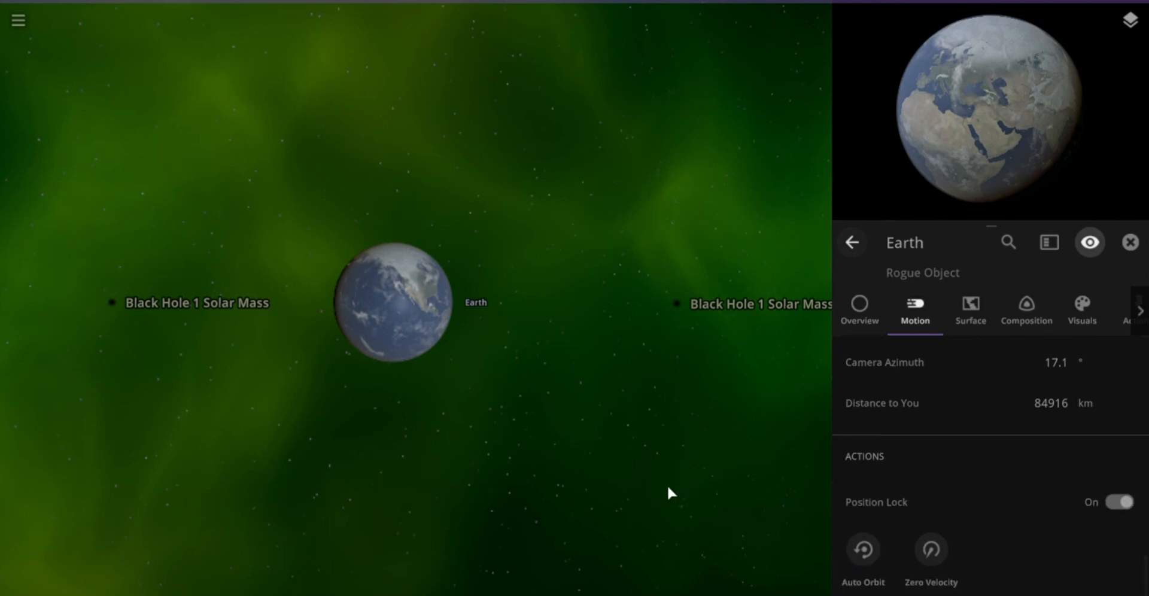
Step: Run the simulation with Earth zoomed in, fast-forwarded until it glows and deforms
{"action": "left_click", "coordinate": [1130, 242]}
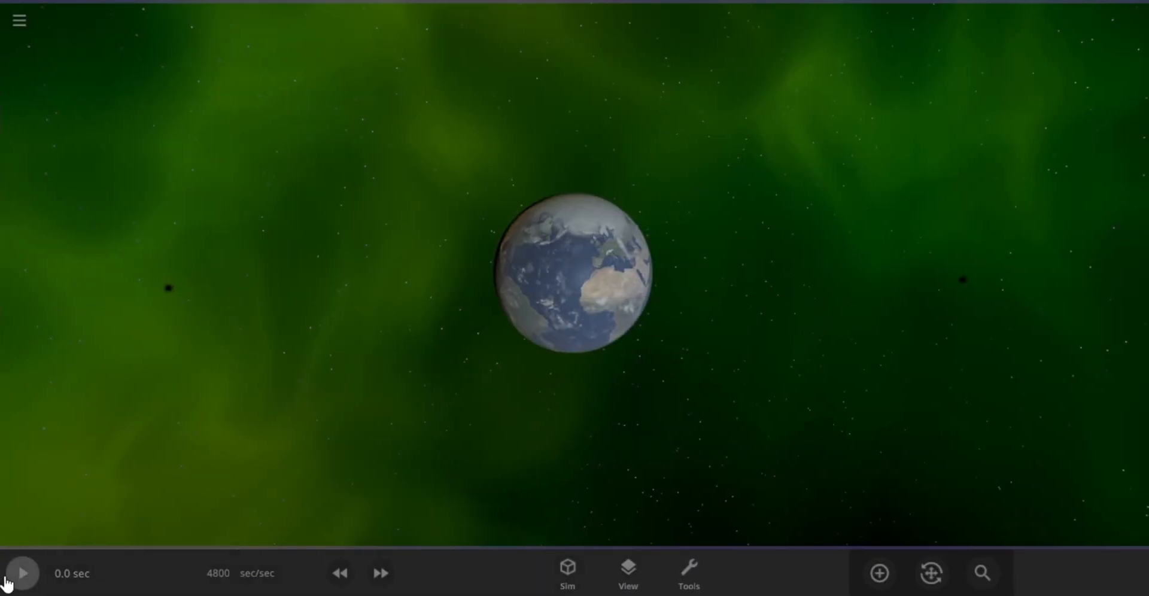
{"action": "left_click", "coordinate": [20, 572]}
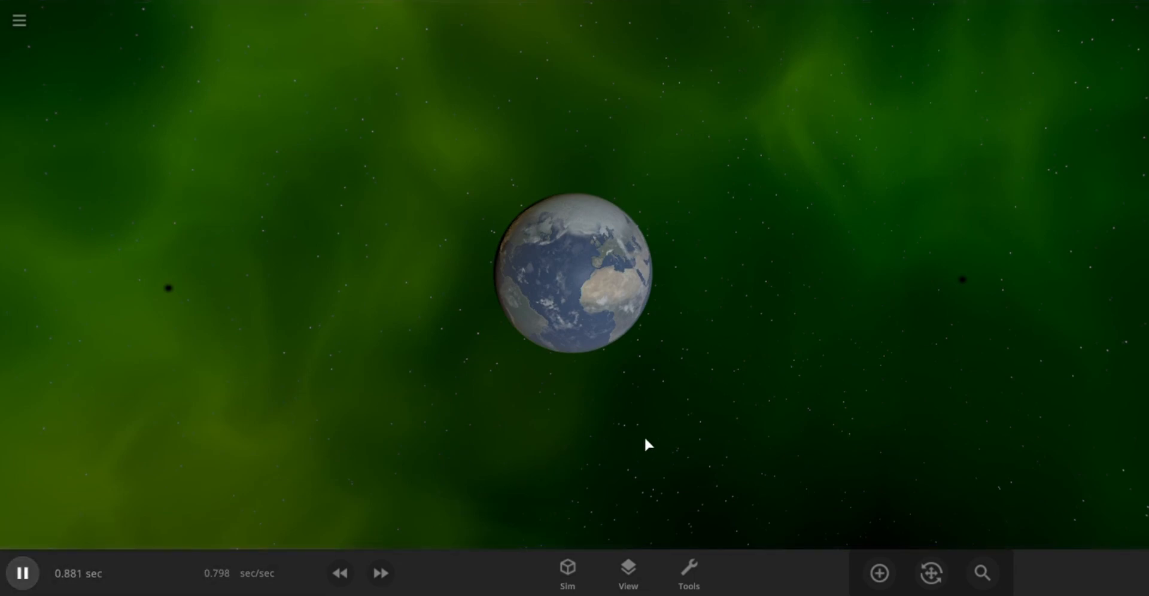
{"action": "mouse_move", "coordinate": [821, 441]}
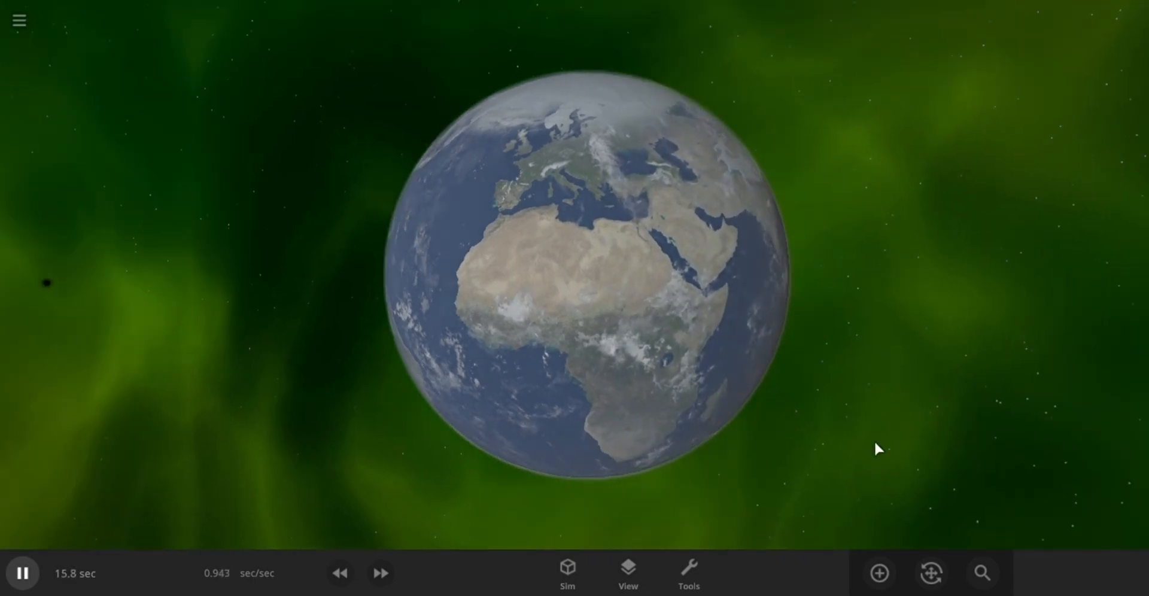
{"action": "left_click", "coordinate": [586, 279]}
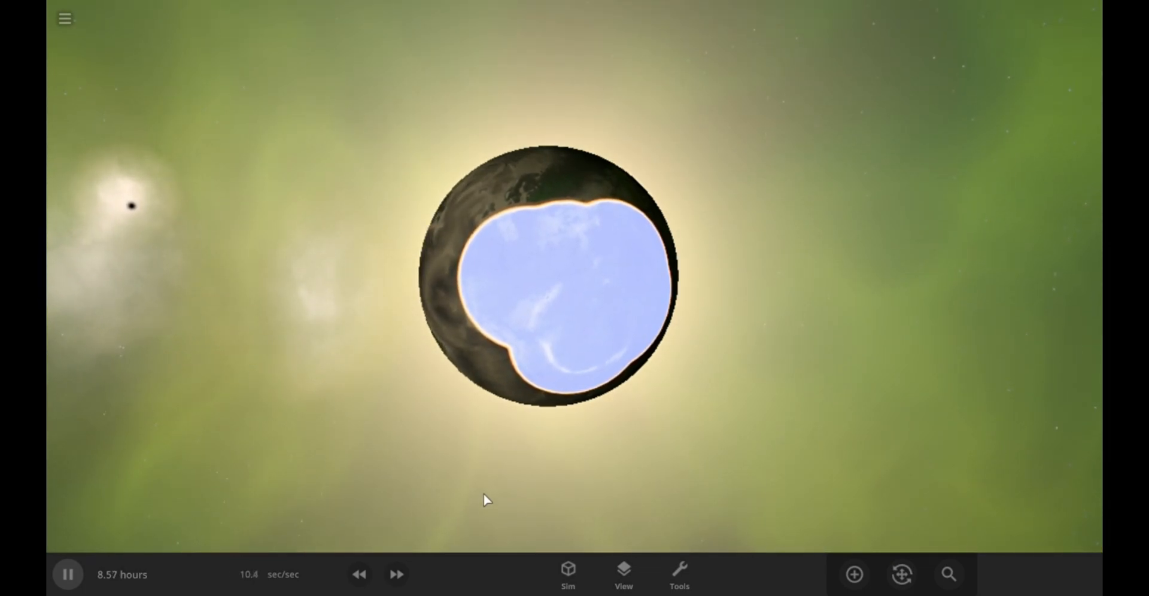
{"action": "left_click", "coordinate": [397, 575]}
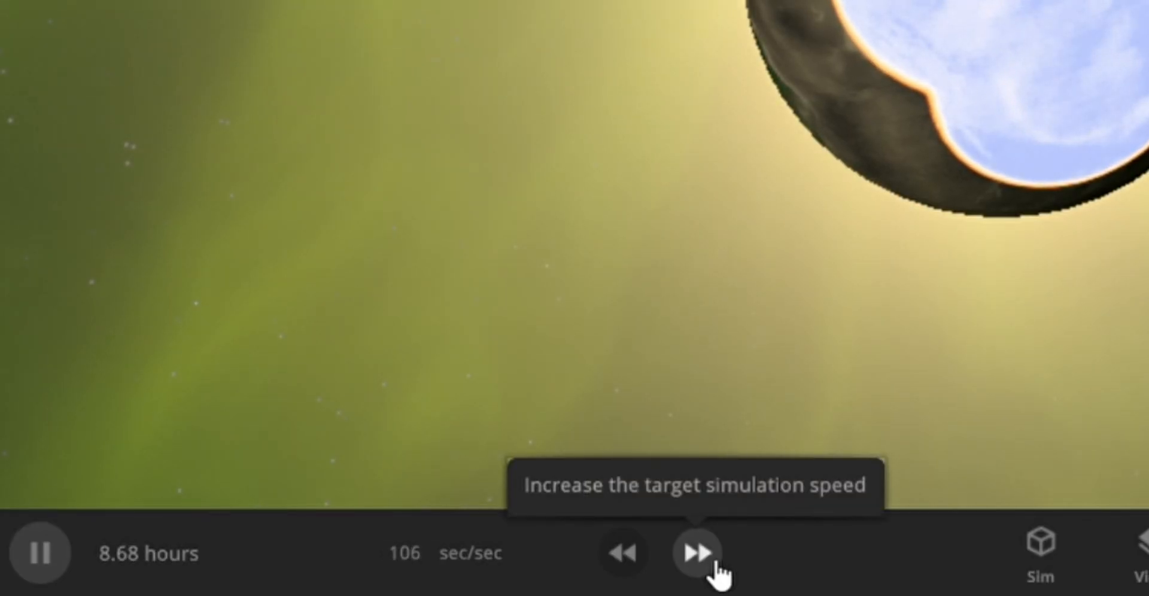
Step: Raise the target simulation speed repeatedly until Earth is molten at about a quarter of its mass
{"action": "left_click", "coordinate": [694, 553]}
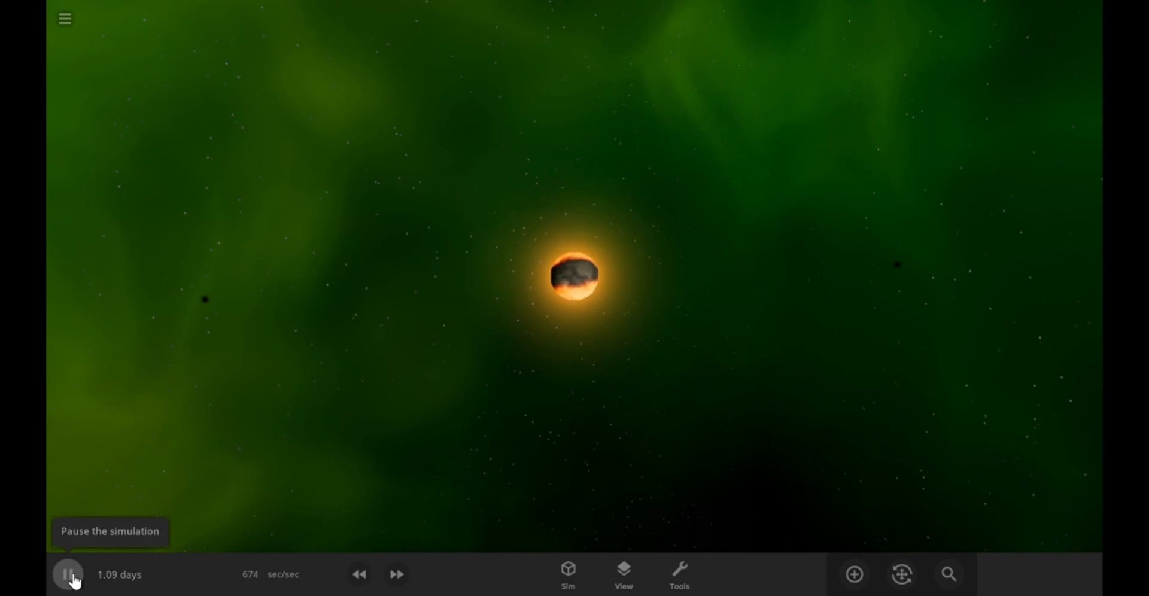
{"action": "left_click", "coordinate": [396, 575]}
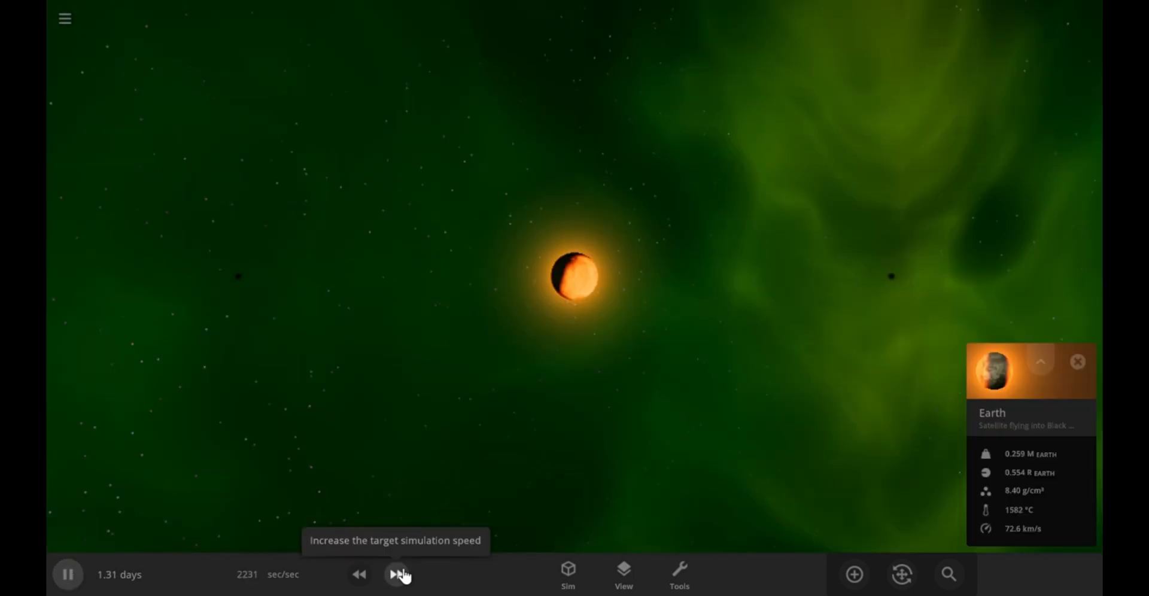
{"action": "left_click", "coordinate": [396, 574]}
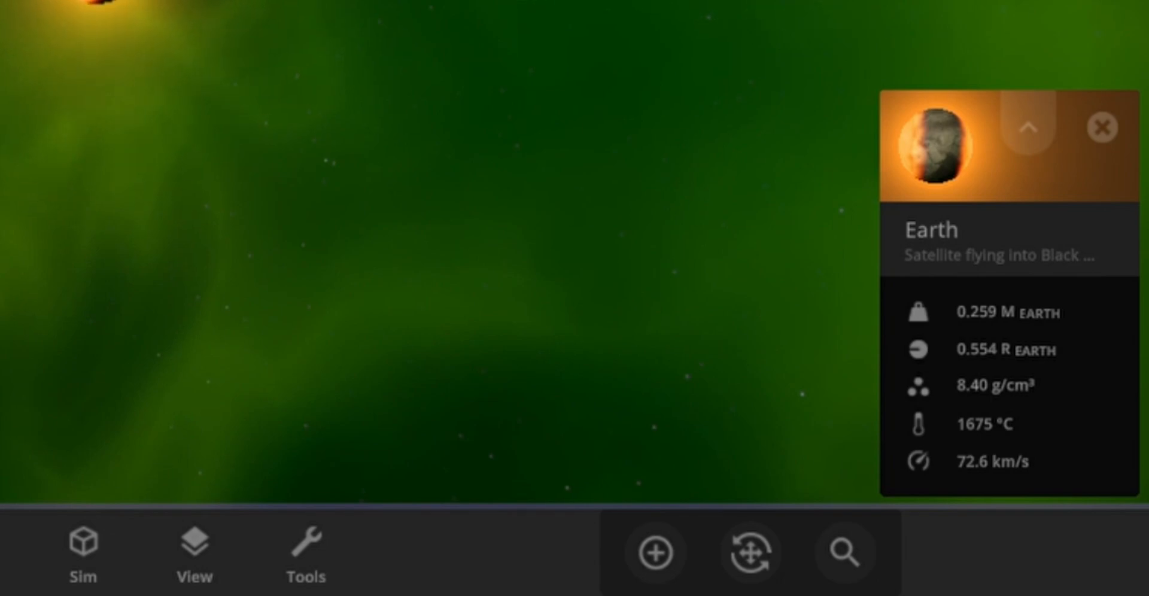
{"action": "left_click", "coordinate": [956, 552]}
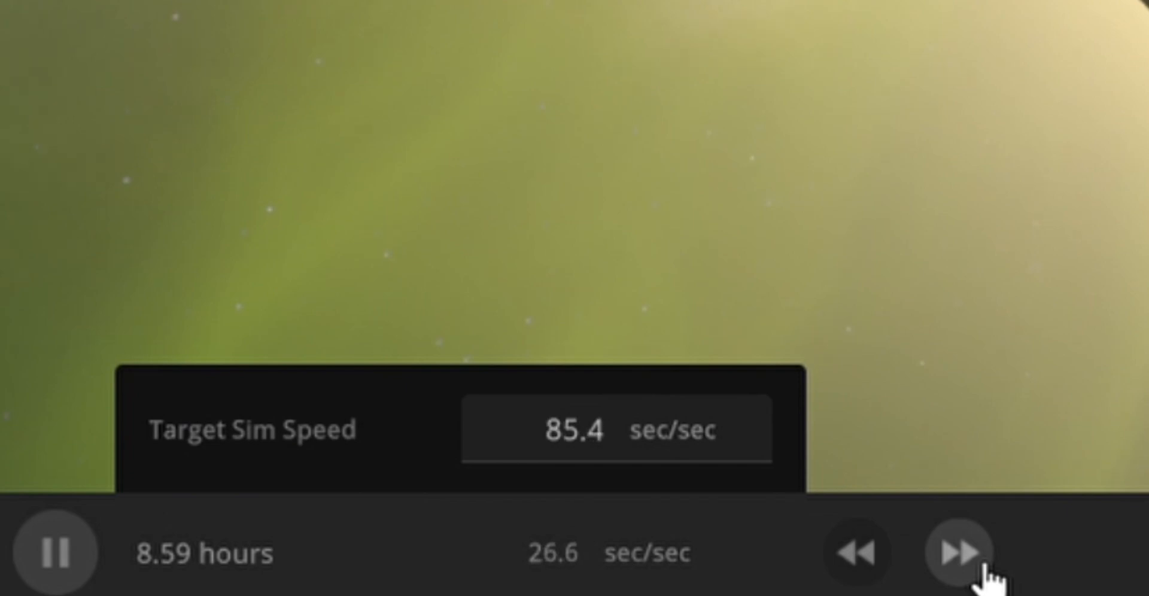
{"action": "left_click", "coordinate": [957, 551]}
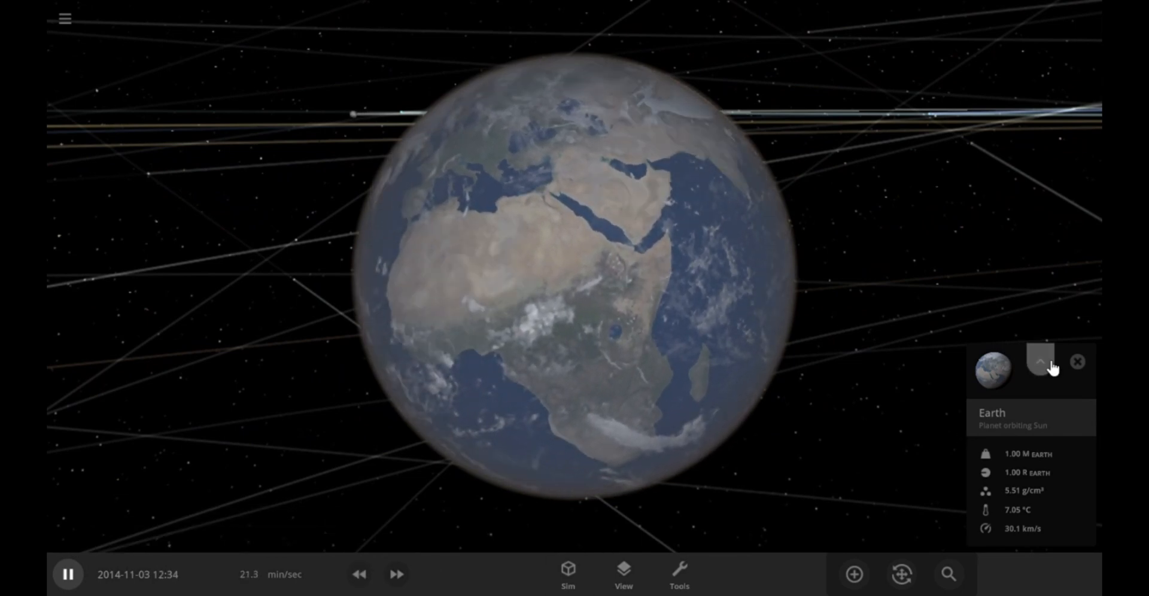
Step: Expand Earth's properties, change its surface rendering and reveal the Mass slider controls
{"action": "left_click", "coordinate": [1040, 361]}
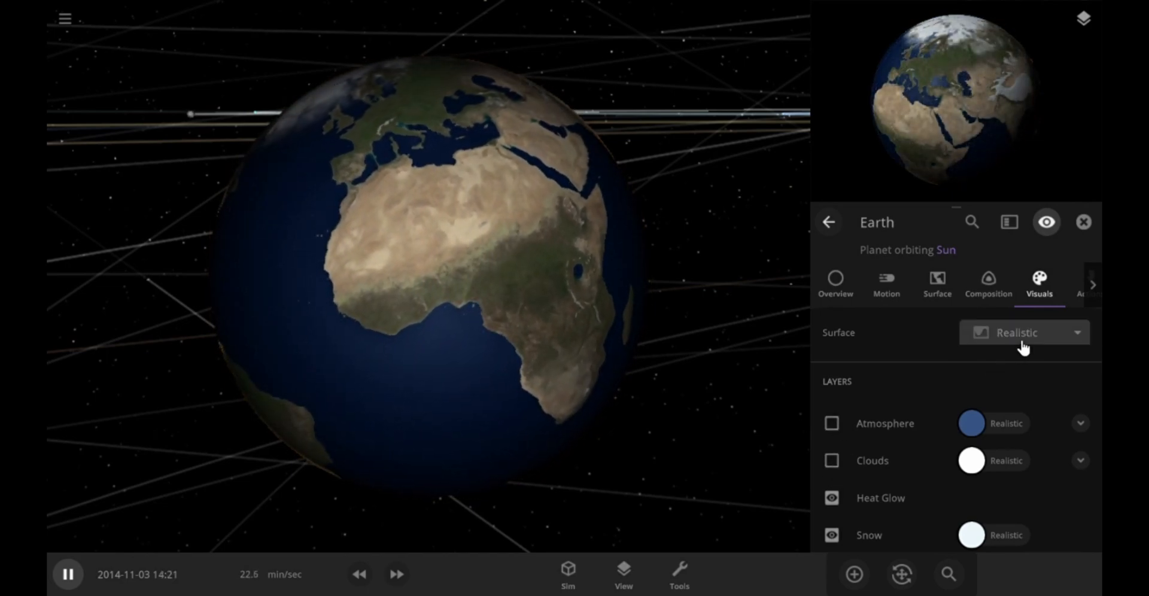
{"action": "left_click", "coordinate": [834, 285]}
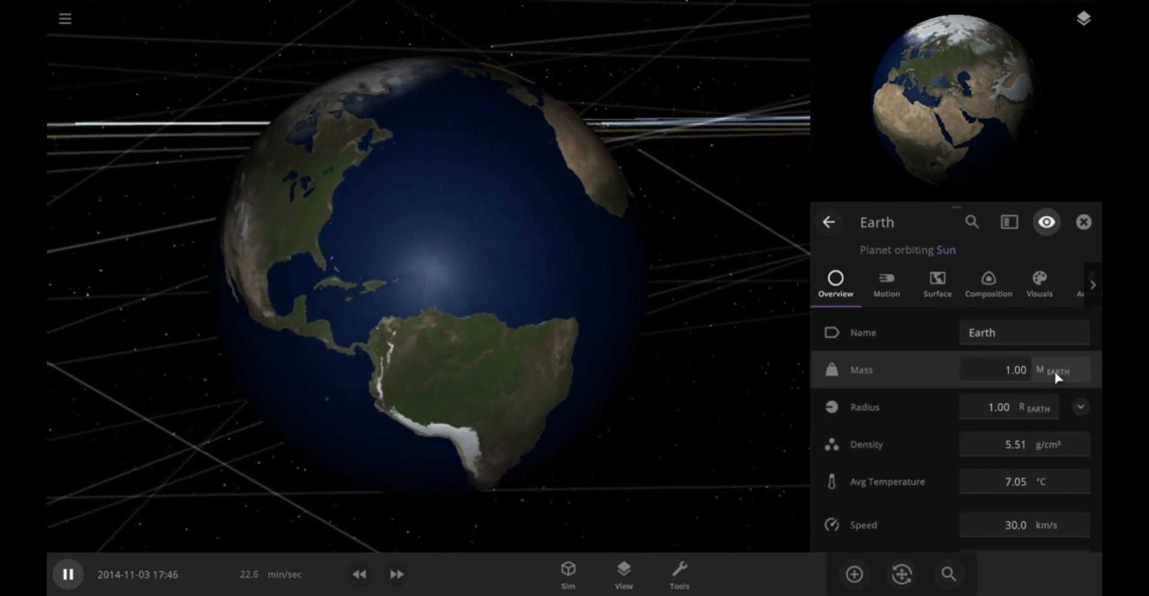
{"action": "left_click", "coordinate": [1060, 371]}
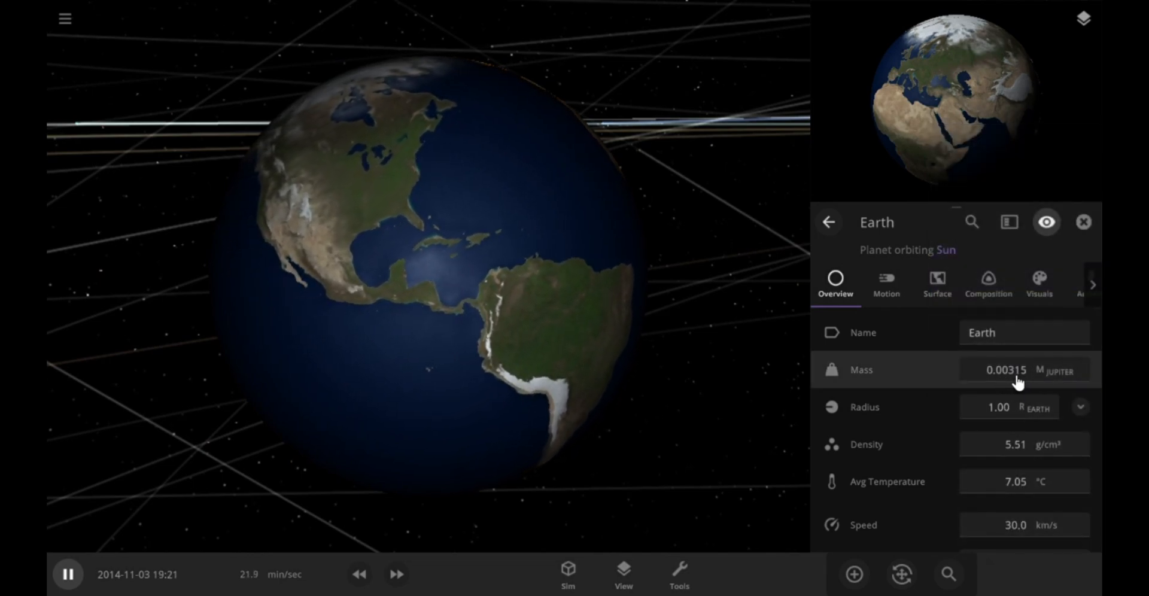
{"action": "left_click", "coordinate": [1080, 407]}
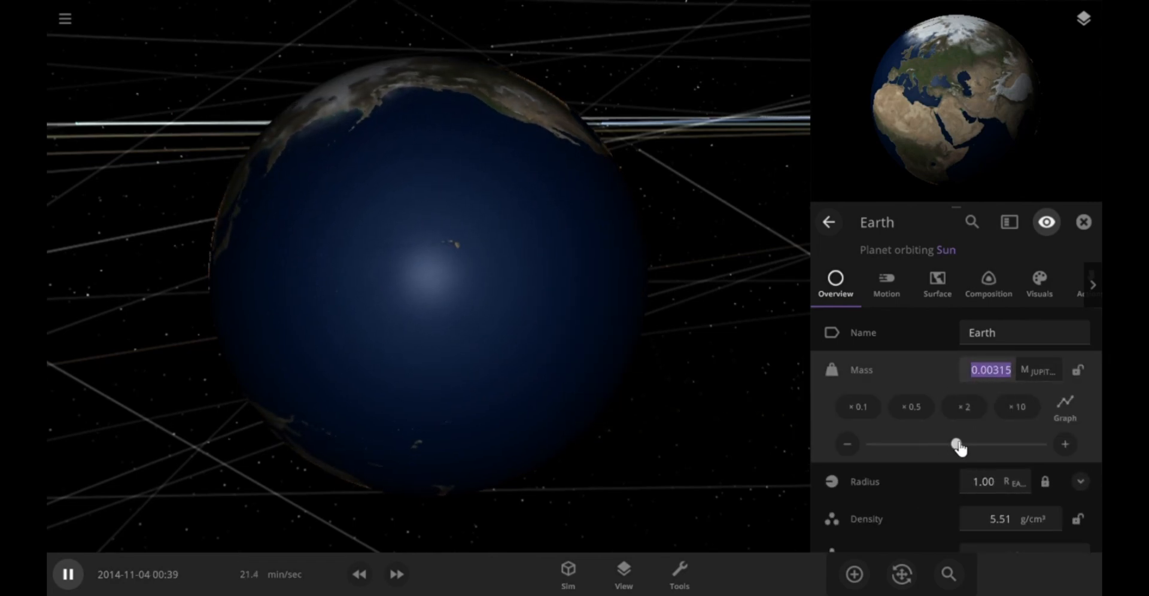
Step: Drag the Mass slider right in stages to push Earth's mass above 0.01 Jupiter masses
{"action": "left_click_drag", "start_coordinate": [956, 444], "coordinate": [985, 444]}
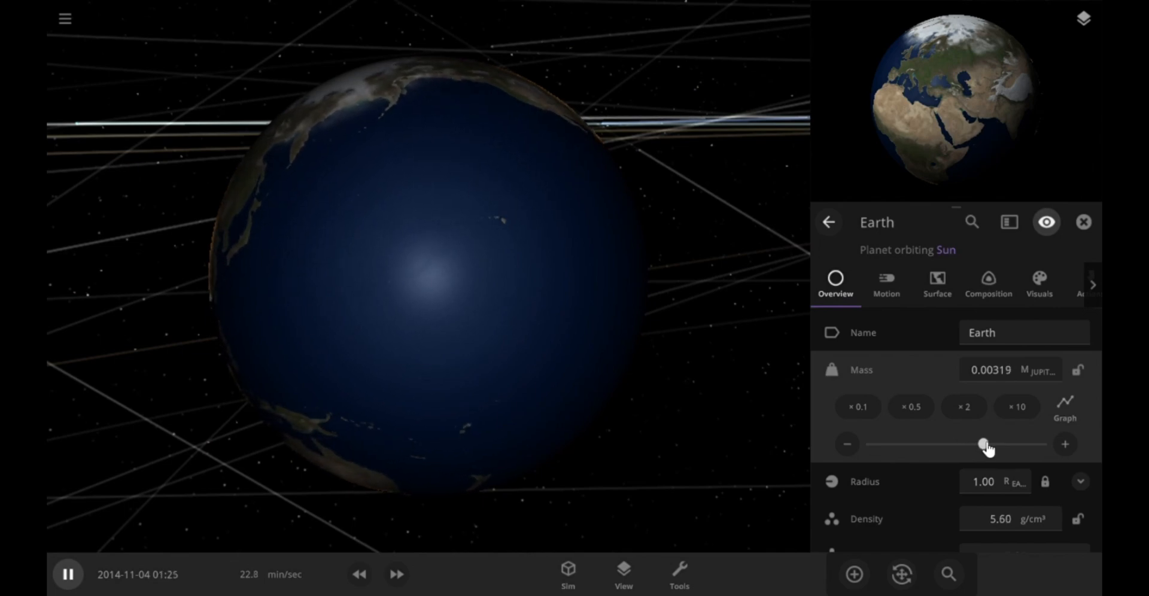
{"action": "left_click_drag", "start_coordinate": [981, 444], "coordinate": [992, 444]}
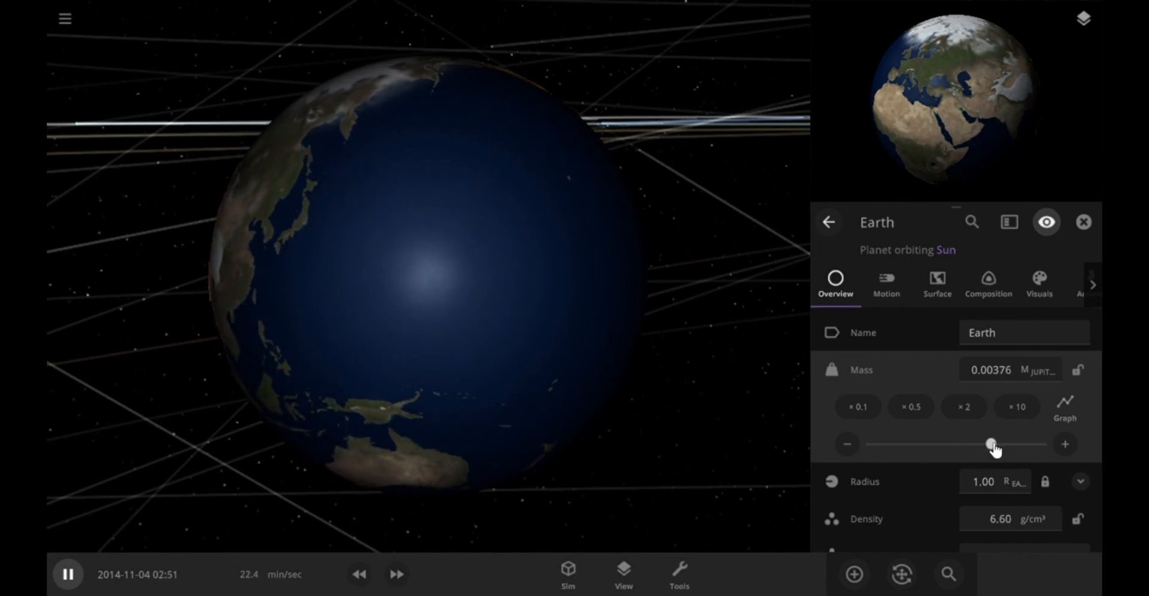
{"action": "left_click_drag", "start_coordinate": [987, 444], "coordinate": [1017, 444]}
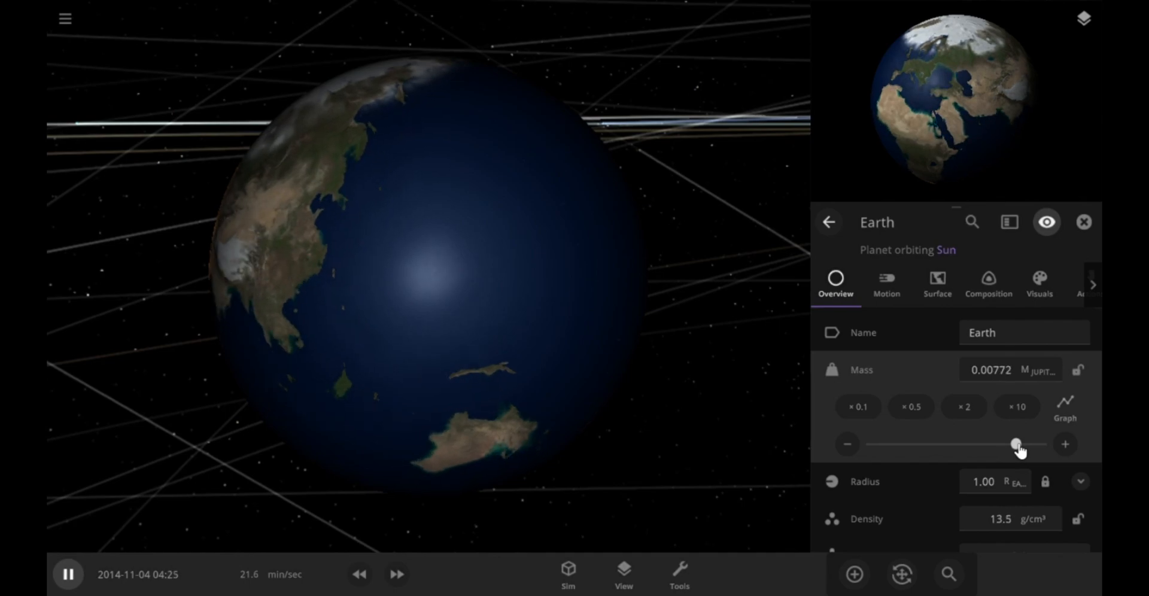
{"action": "left_click_drag", "start_coordinate": [1017, 444], "coordinate": [956, 444]}
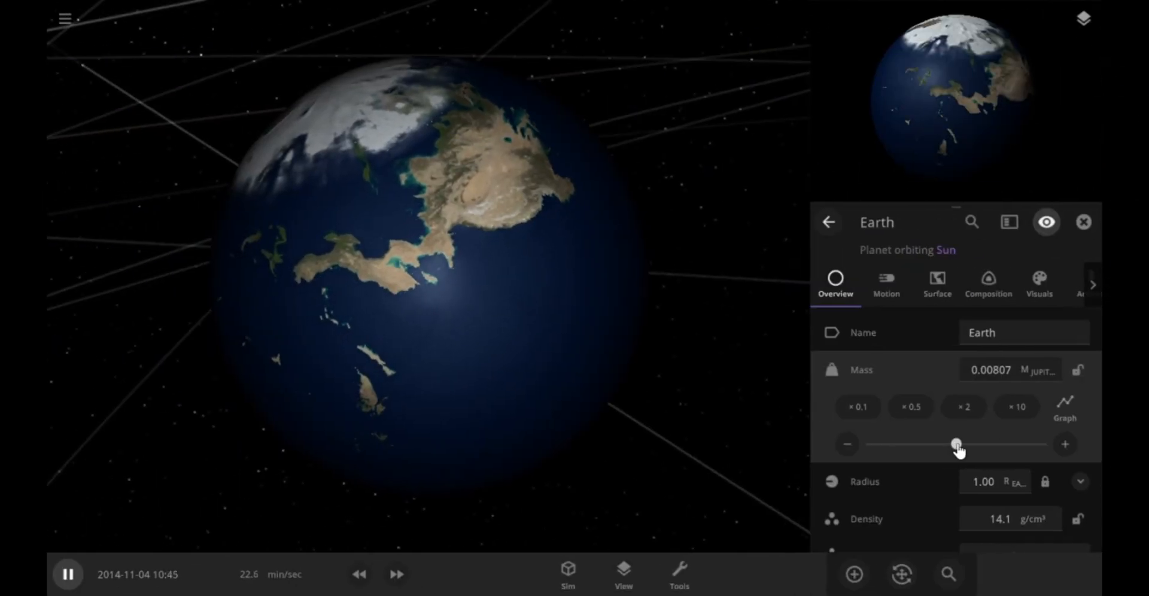
{"action": "left_click_drag", "start_coordinate": [957, 444], "coordinate": [978, 444]}
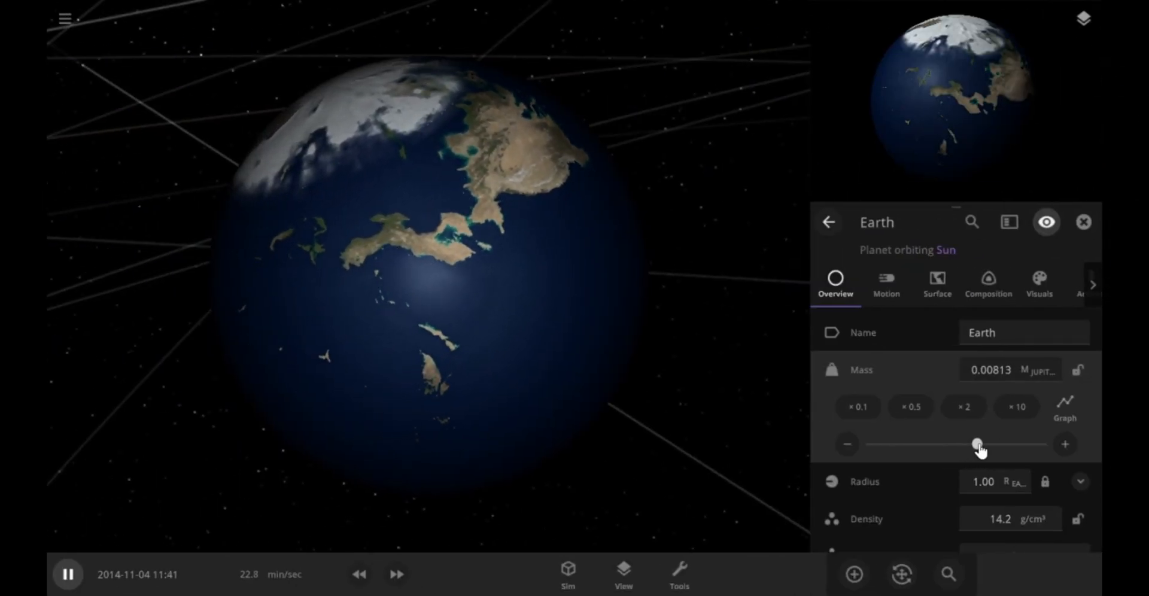
{"action": "left_click_drag", "start_coordinate": [978, 444], "coordinate": [993, 444]}
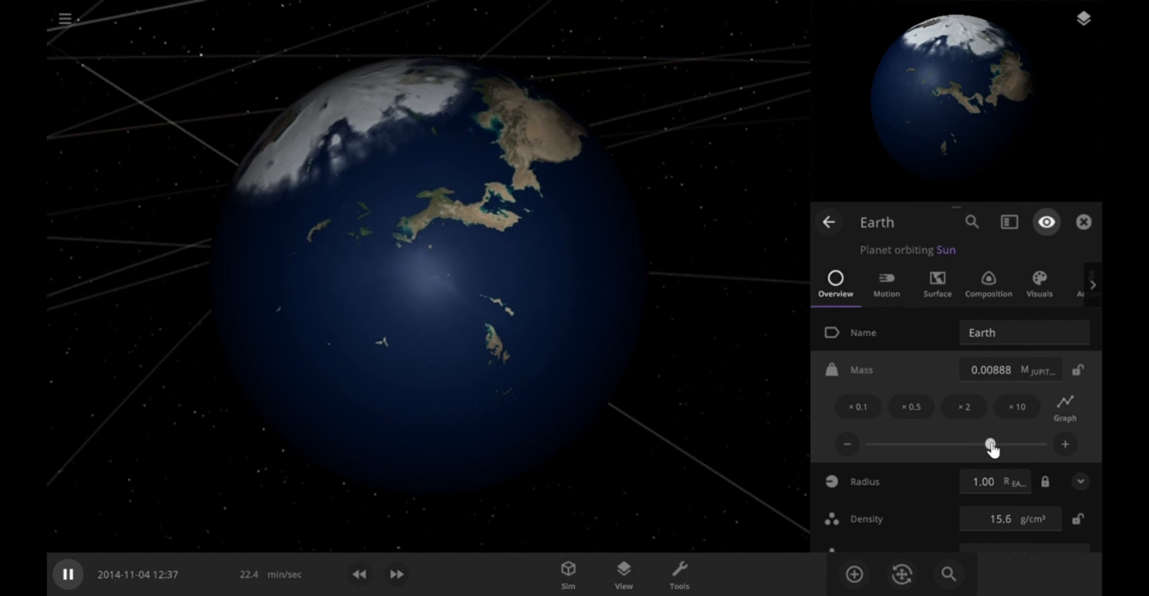
{"action": "left_click_drag", "start_coordinate": [991, 444], "coordinate": [998, 444]}
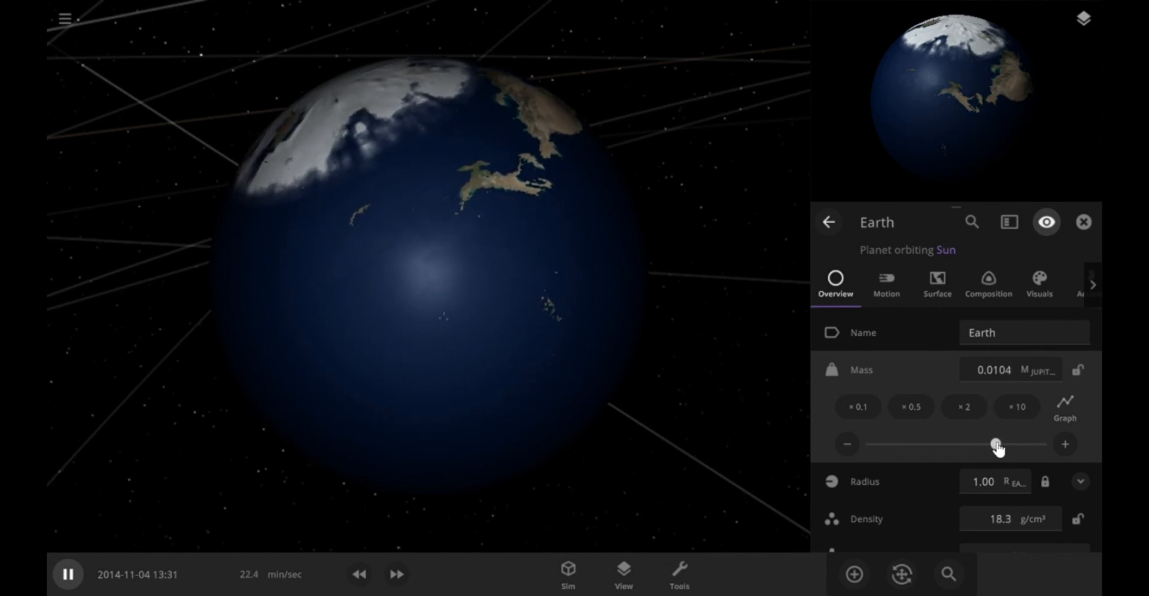
{"action": "left_click_drag", "start_coordinate": [997, 444], "coordinate": [957, 444]}
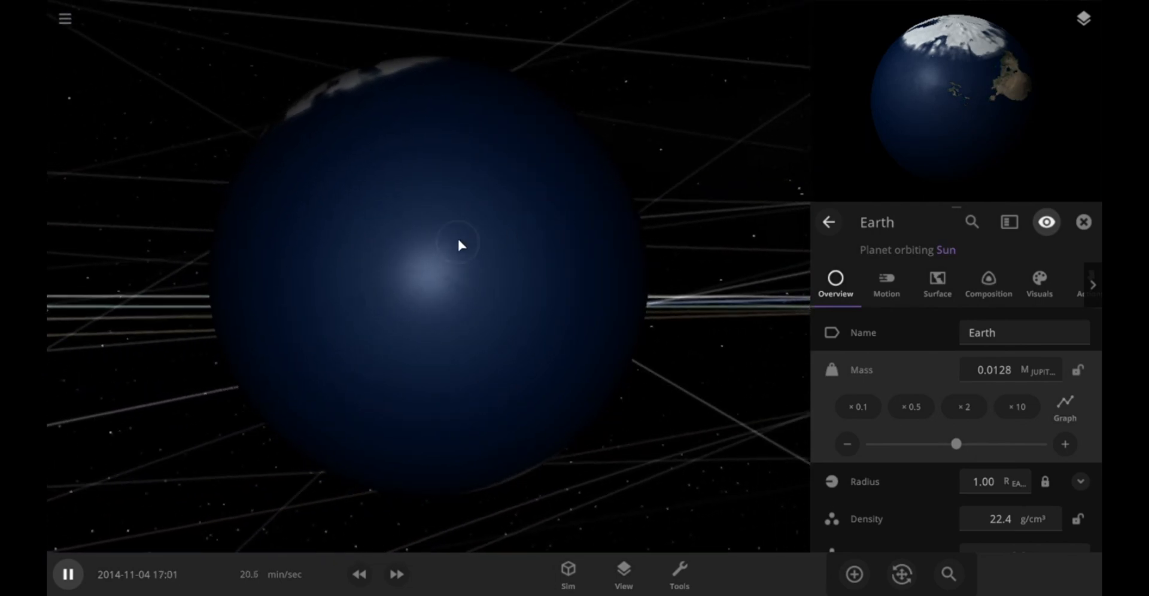
Step: Keep raising and fine-tuning Earth's mass until it reaches about 0.77 Jupiter masses
{"action": "left_click_drag", "start_coordinate": [955, 444], "coordinate": [1009, 444]}
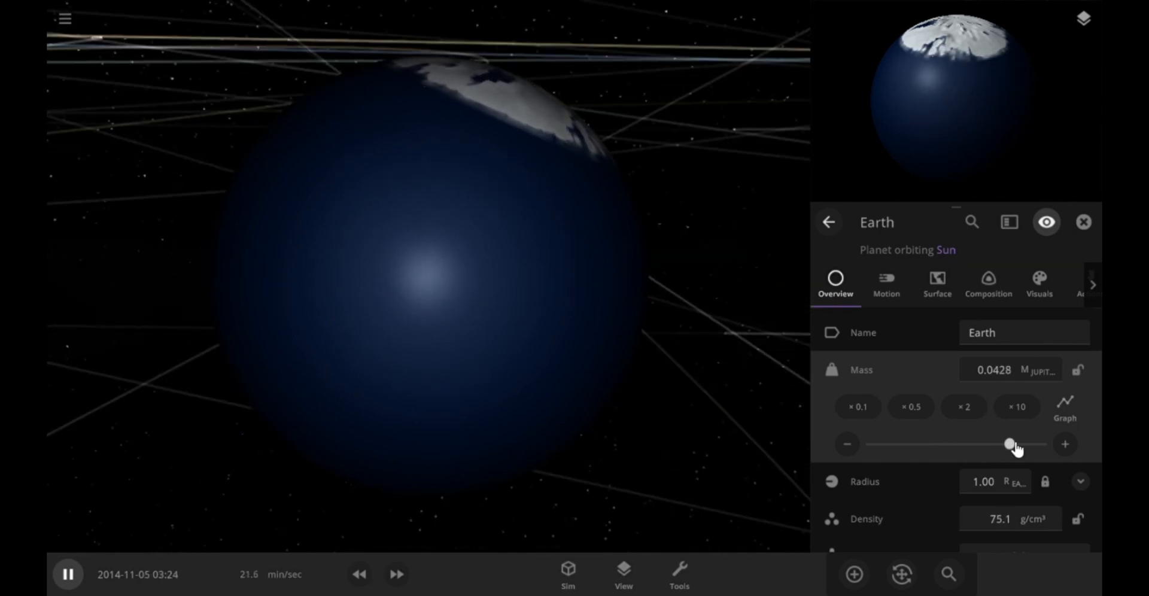
{"action": "left_click_drag", "start_coordinate": [1011, 444], "coordinate": [1036, 445]}
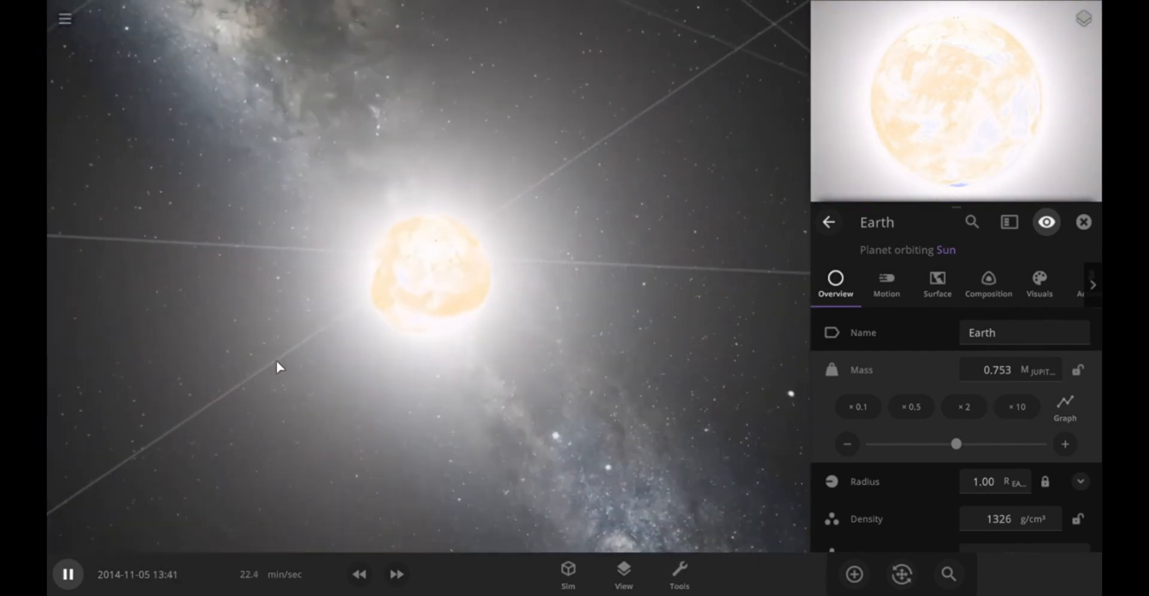
{"action": "left_click_drag", "start_coordinate": [957, 444], "coordinate": [967, 444]}
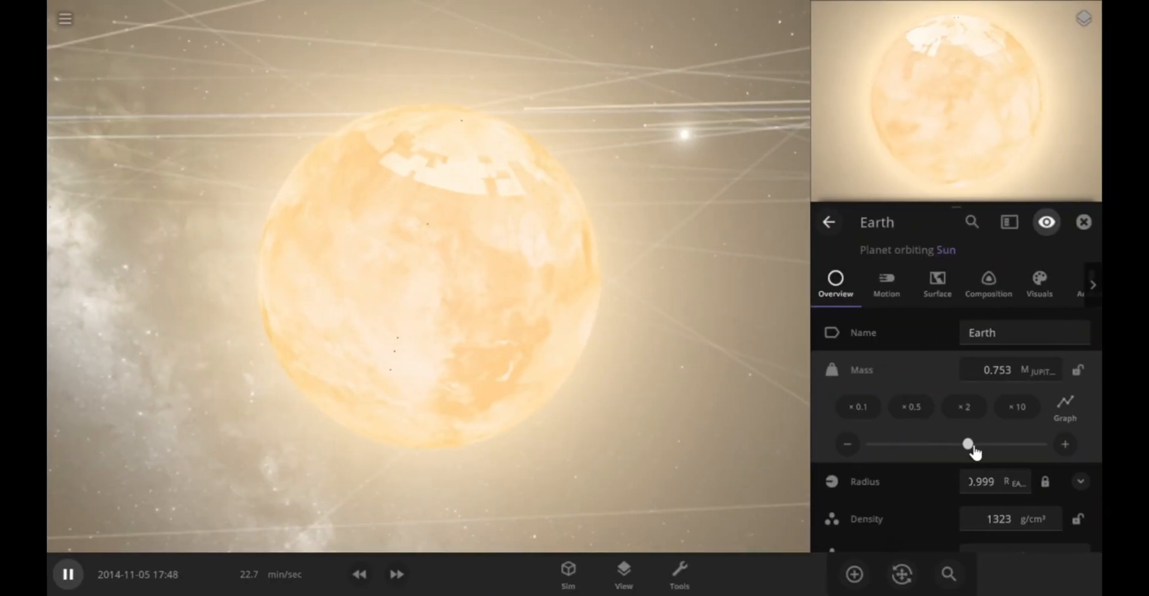
{"action": "left_click_drag", "start_coordinate": [968, 445], "coordinate": [956, 445]}
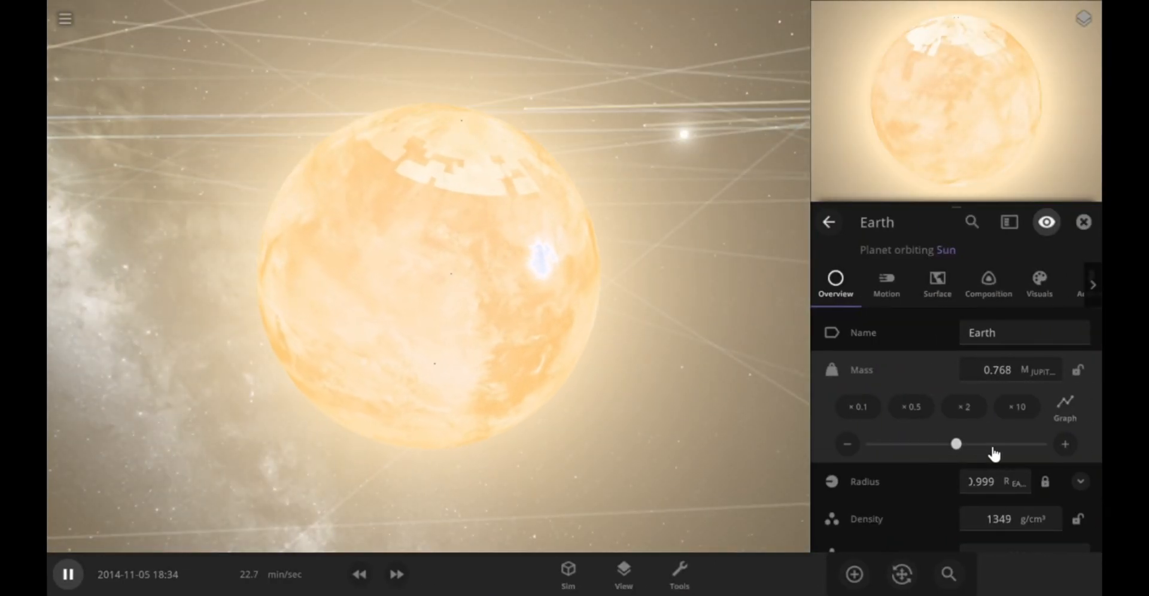
{"action": "left_click_drag", "start_coordinate": [956, 444], "coordinate": [979, 444]}
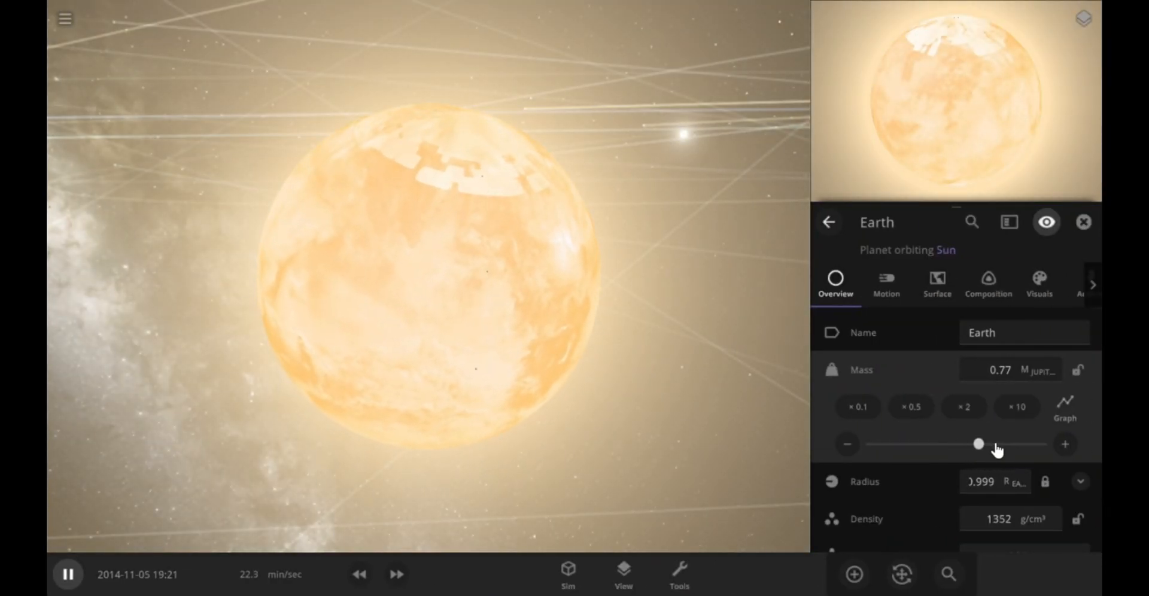
{"action": "left_click_drag", "start_coordinate": [978, 444], "coordinate": [956, 444]}
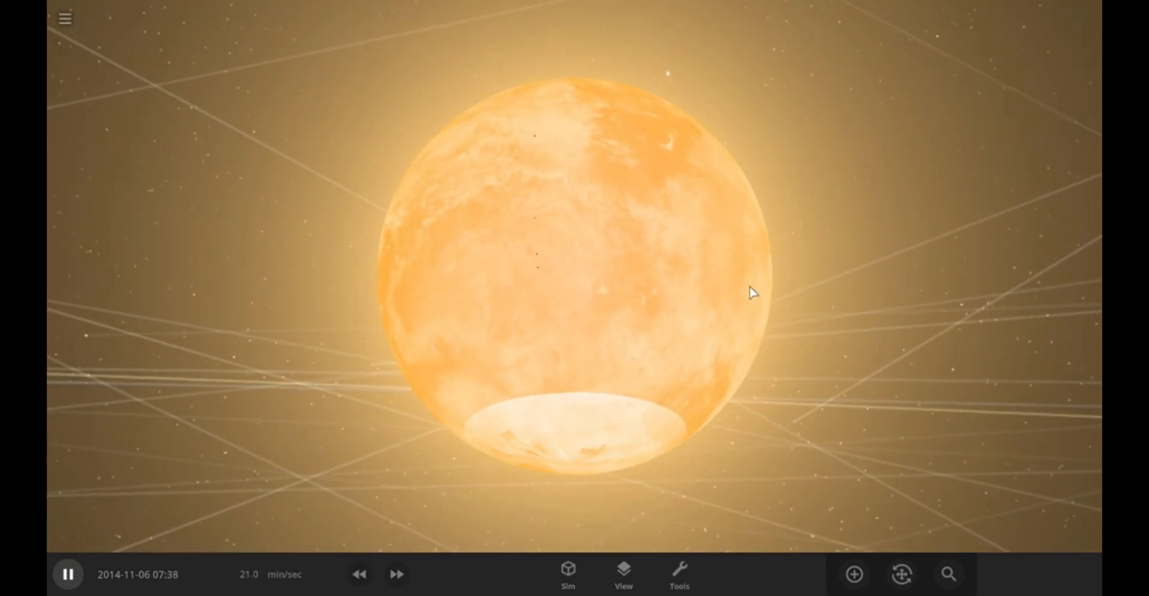
Step: Fast-forward the simulation three notches around the glowing super-massive Earth
{"action": "left_click", "coordinate": [397, 574]}
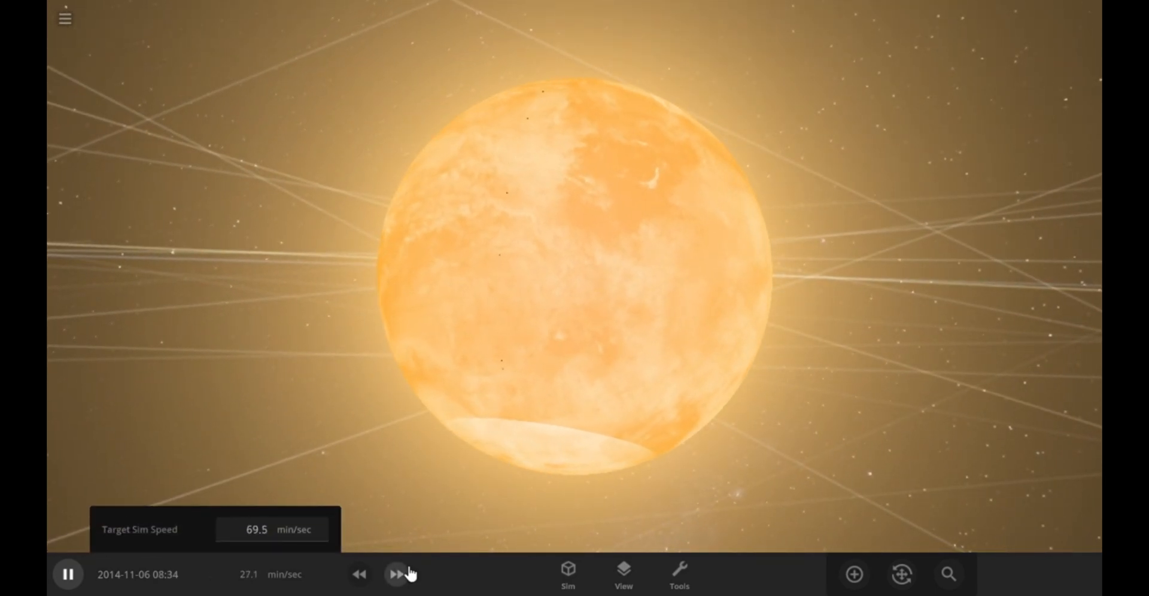
{"action": "left_click", "coordinate": [397, 575]}
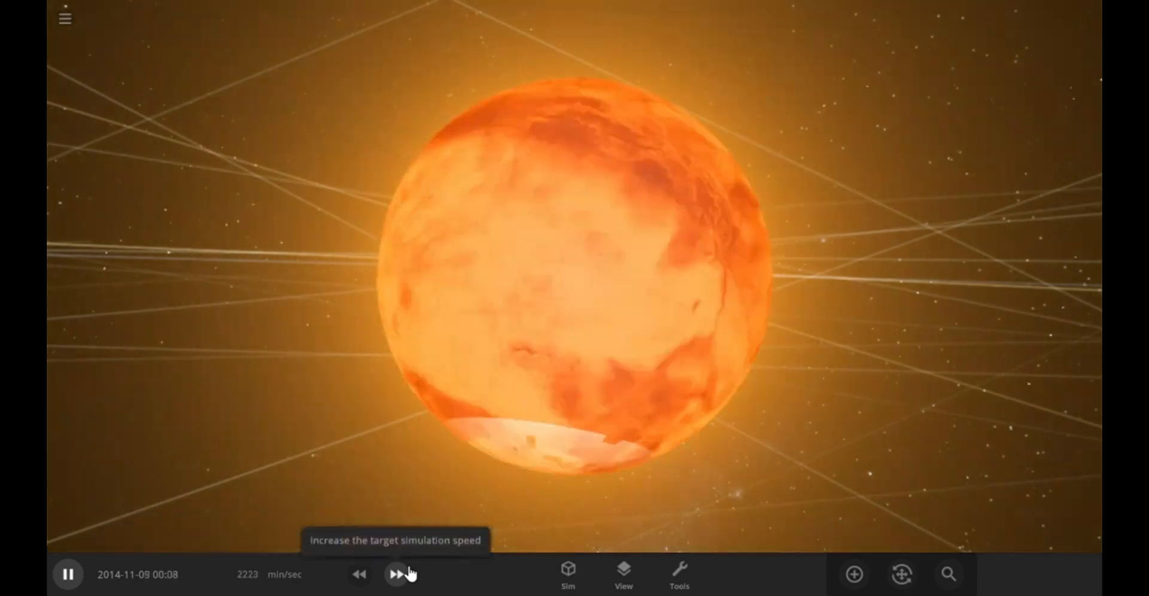
{"action": "left_click", "coordinate": [396, 575]}
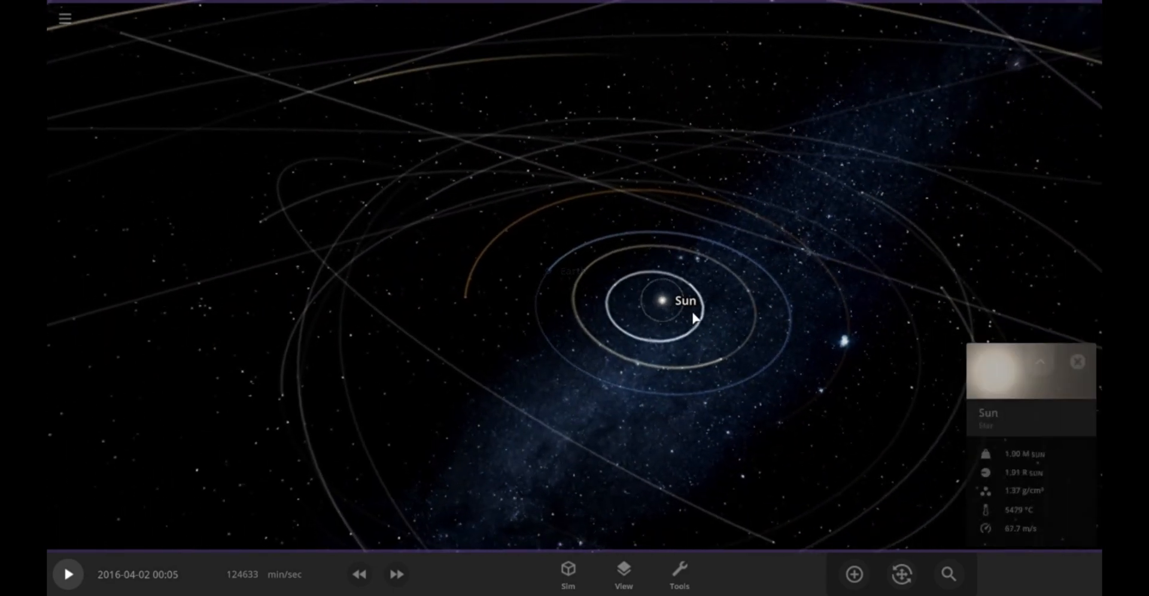
Step: Refocus on Earth and scroll its Overview properties down to the 3117 m/s² surface gravity
{"action": "left_click", "coordinate": [67, 574]}
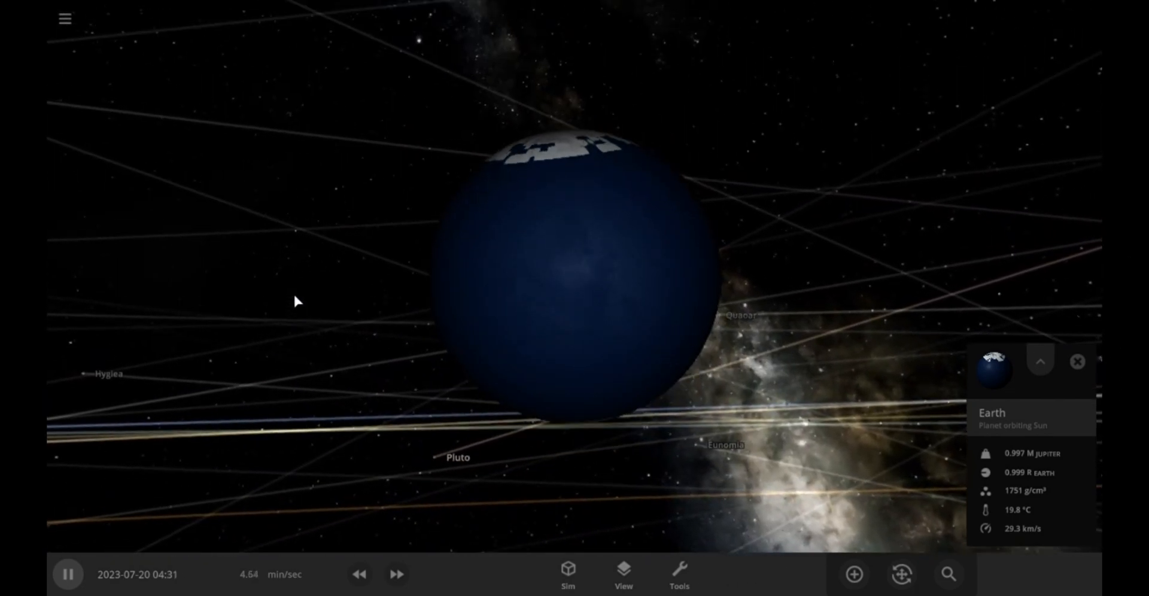
{"action": "left_click", "coordinate": [1040, 361]}
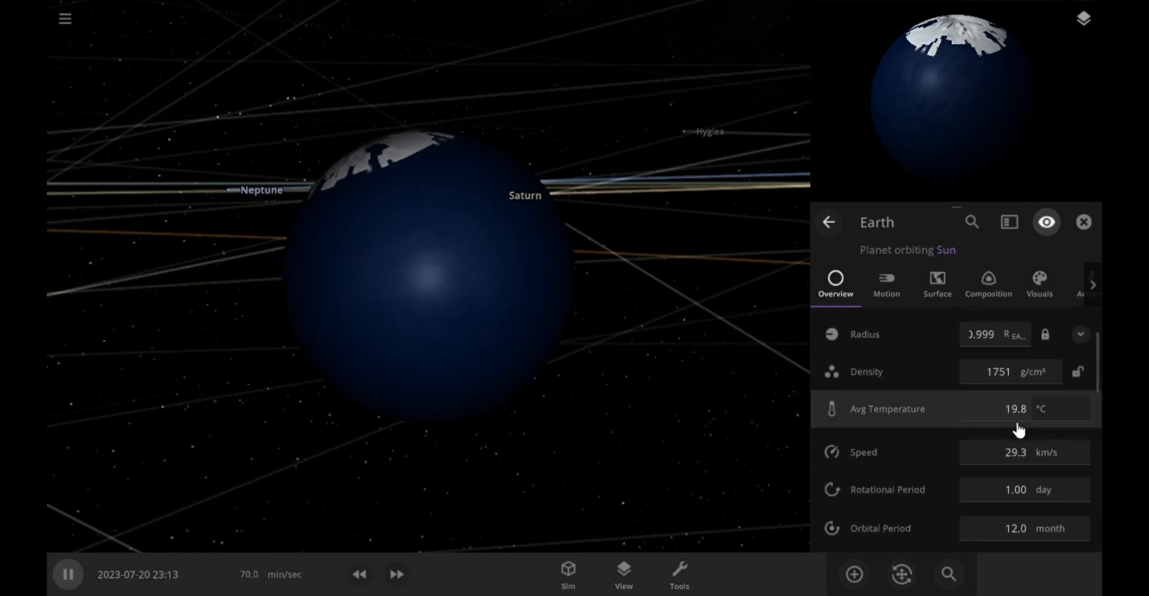
{"action": "scroll", "scroll_direction": "down", "scroll_amount": 3}
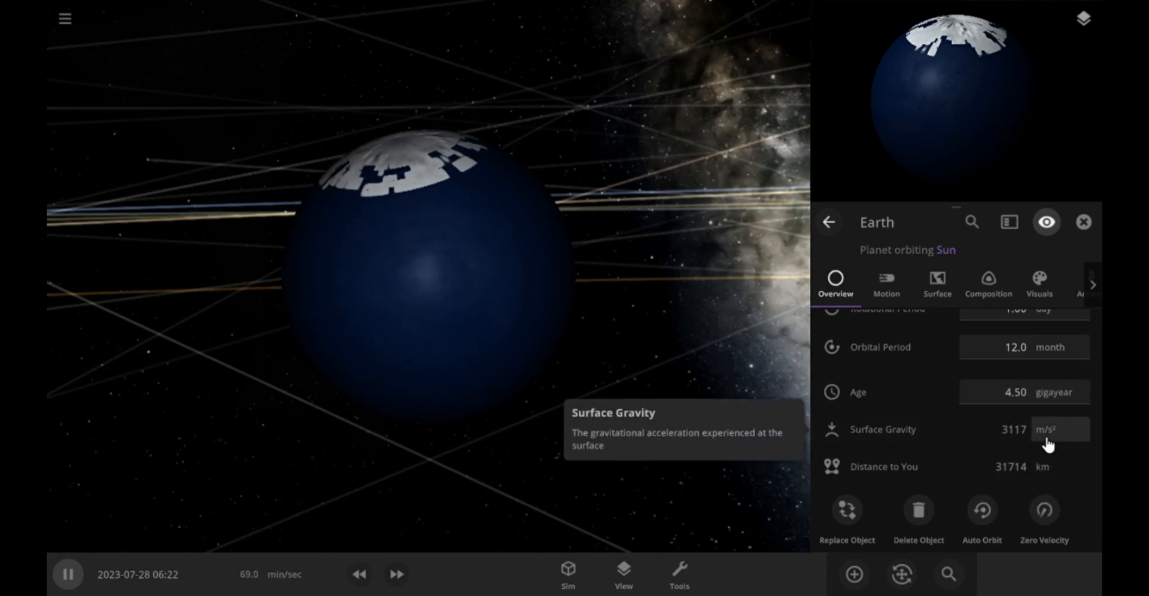
Step: View Earth's surface temperature details, then its Composition with the layer cutaway
{"action": "left_click", "coordinate": [936, 285]}
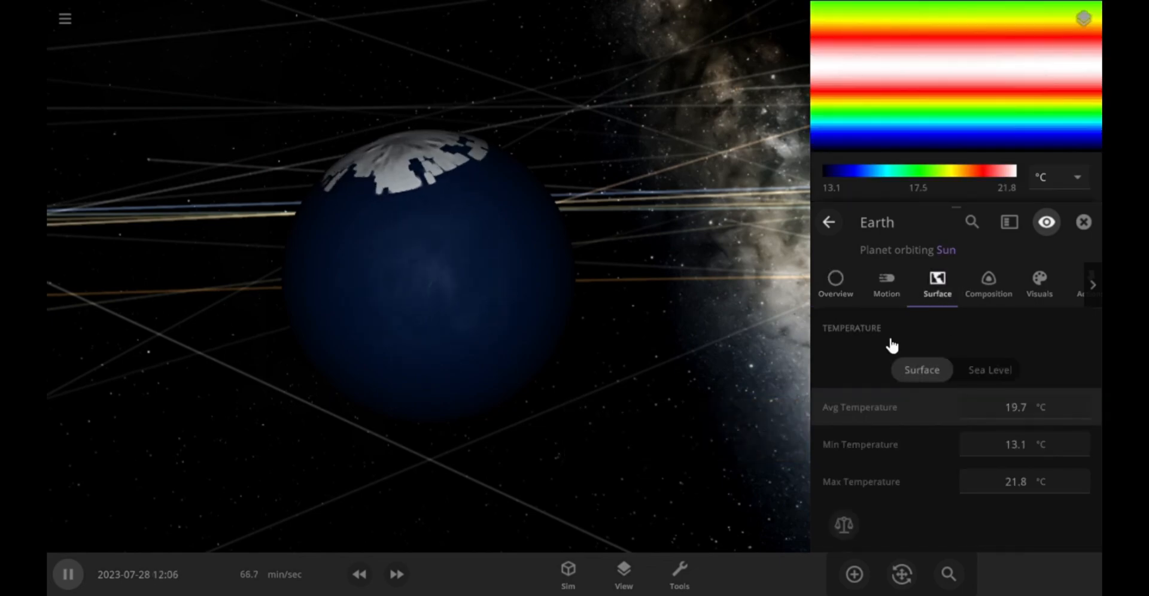
{"action": "mouse_move", "coordinate": [915, 27]}
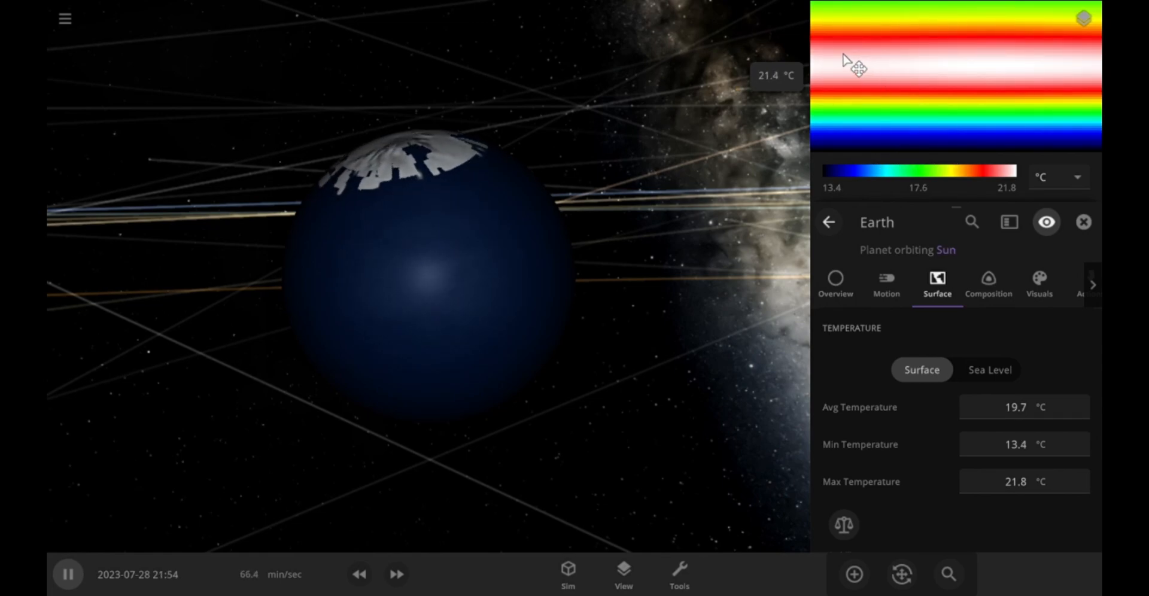
{"action": "left_click", "coordinate": [988, 285]}
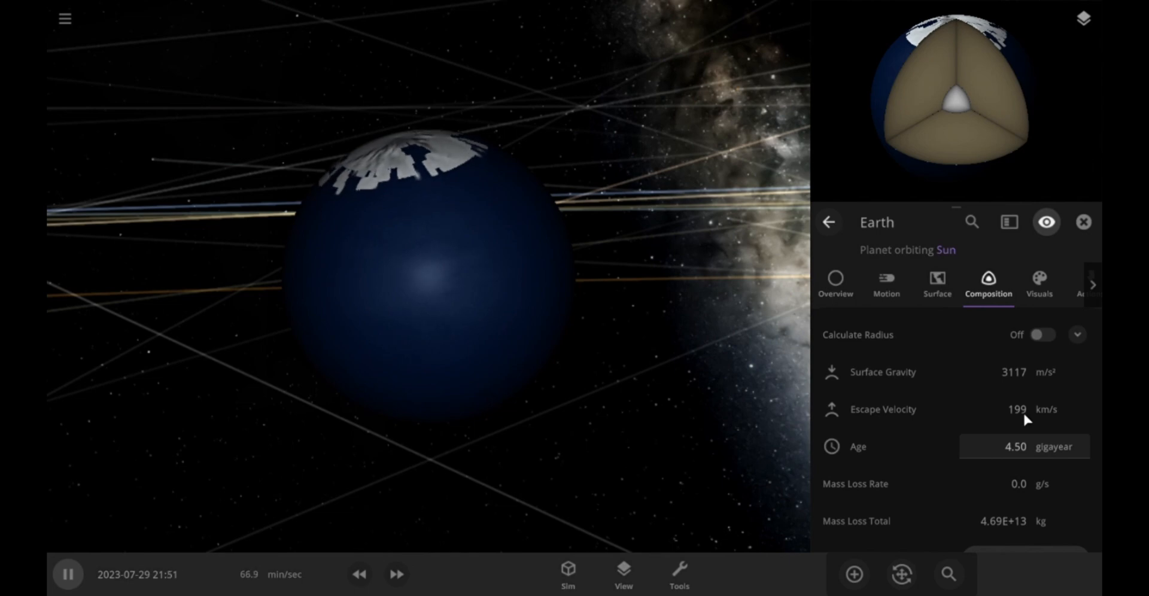
Step: Scroll to Core Properties and Comparisons showing 17.2% Earth similarity and 6.62% life likelihood
{"action": "scroll", "scroll_direction": "down", "scroll_amount": 3}
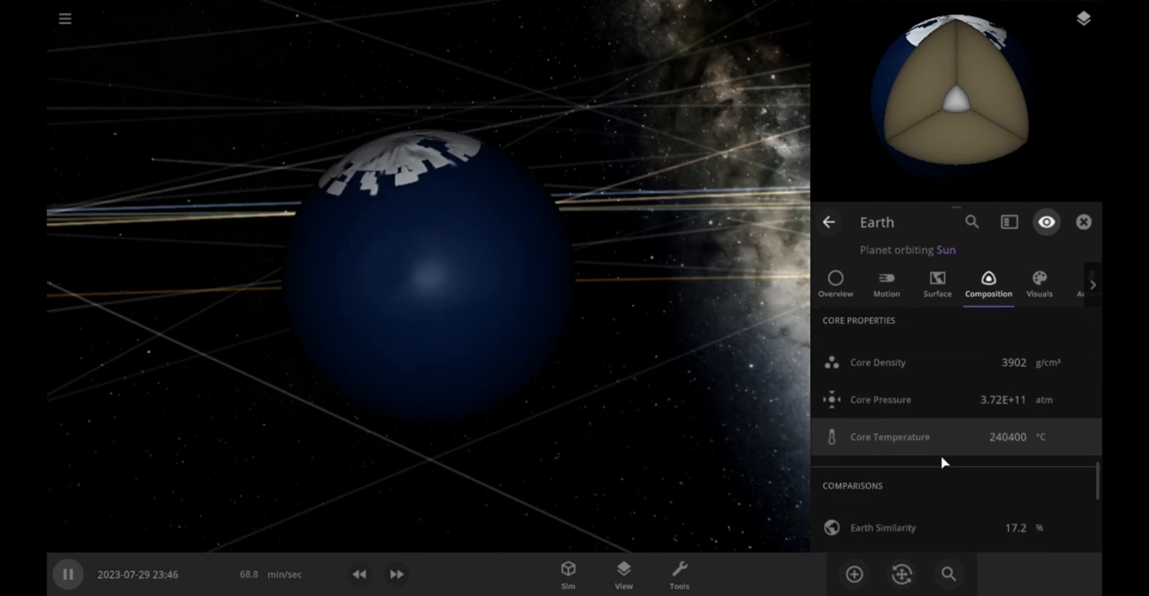
{"action": "scroll", "scroll_direction": "down", "scroll_amount": 3}
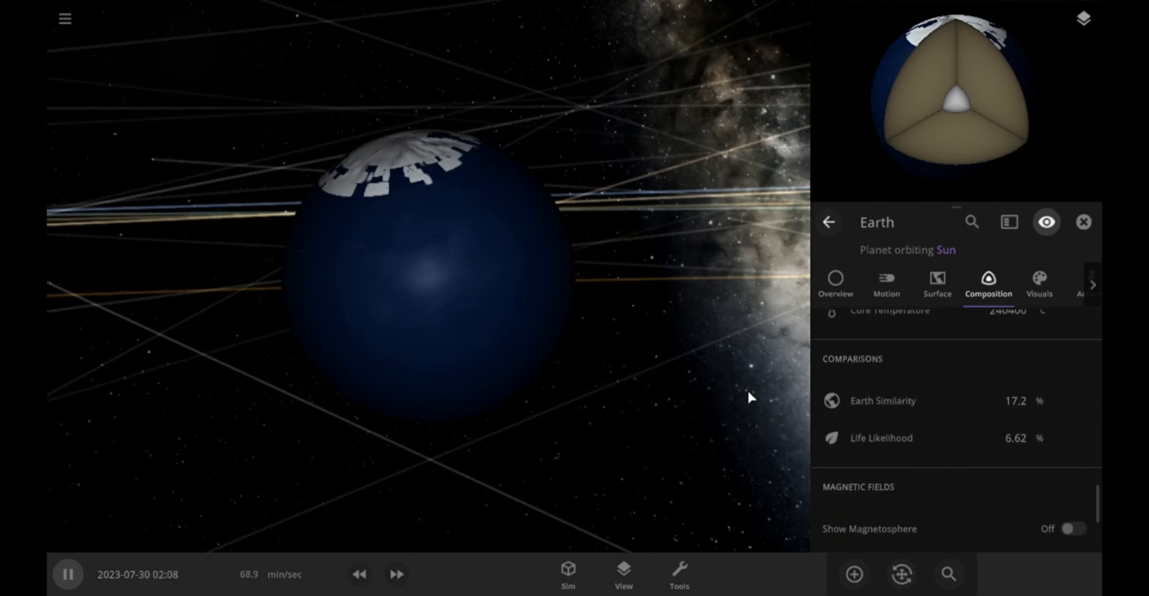
{"action": "mouse_move", "coordinate": [882, 399]}
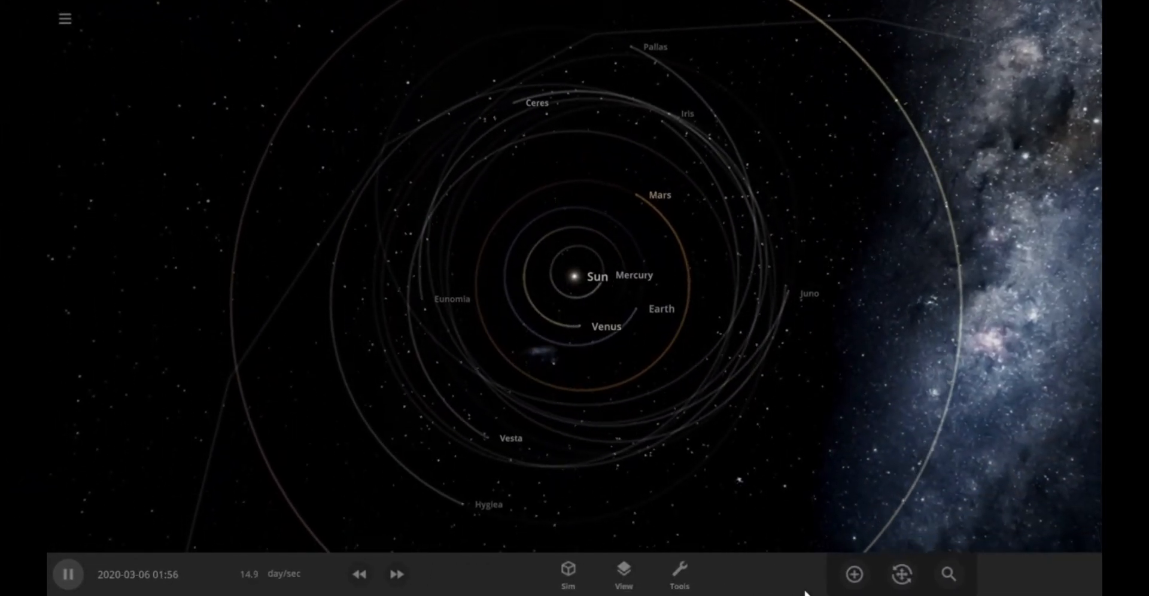
Step: From the Add catalogue in Launch mode, fire a Black Hole 1 Solar Mass at the Sun
{"action": "left_click", "coordinate": [853, 574]}
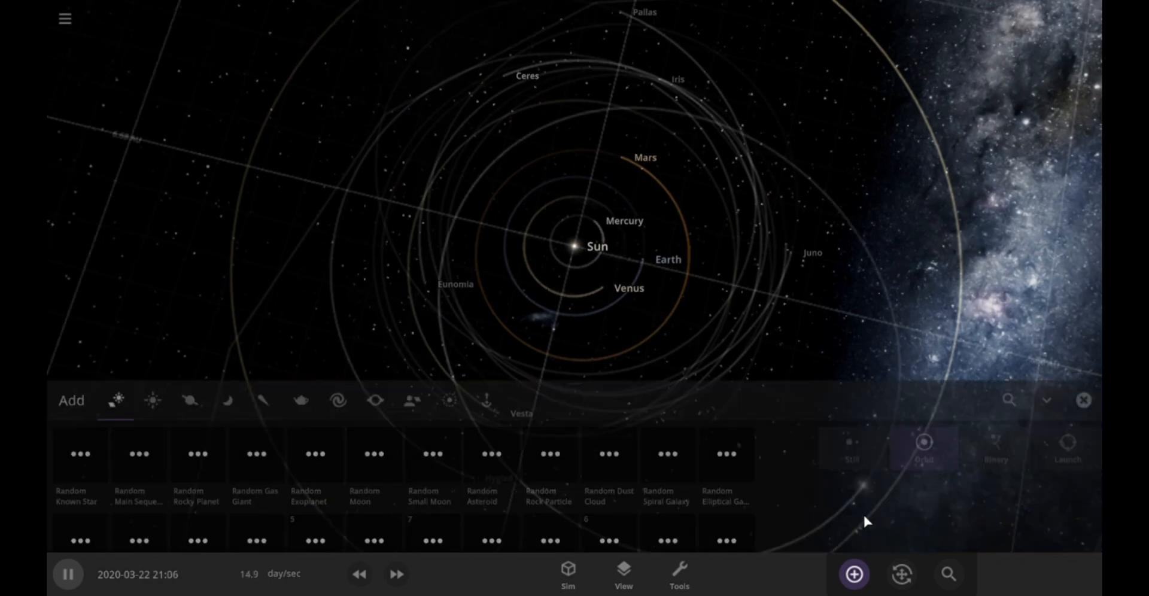
{"action": "left_click", "coordinate": [1066, 398]}
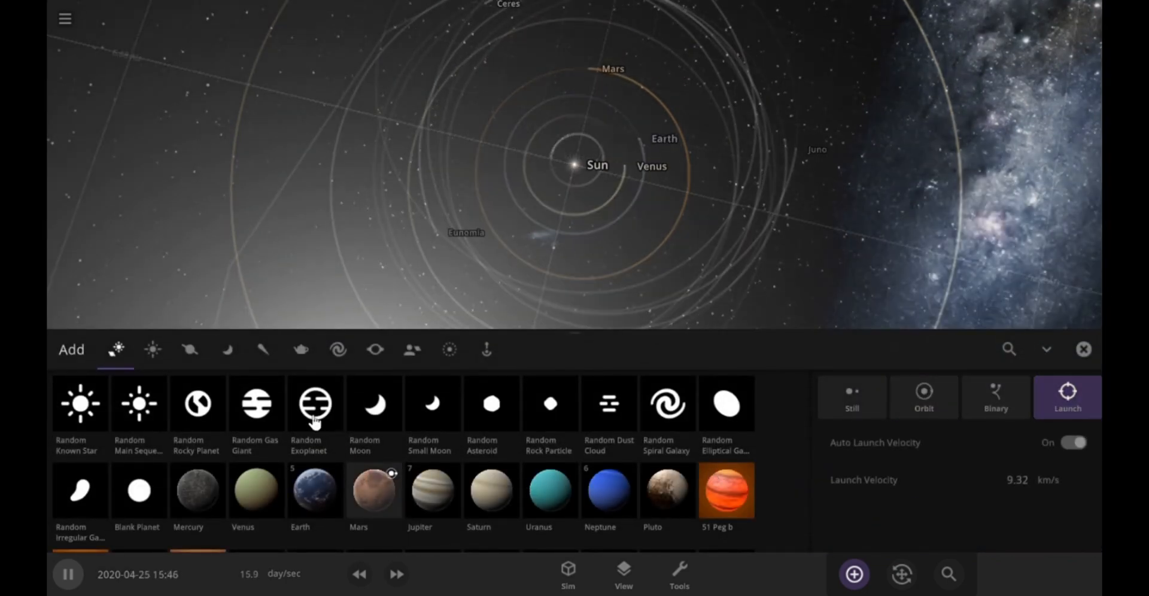
{"action": "left_click", "coordinate": [227, 349]}
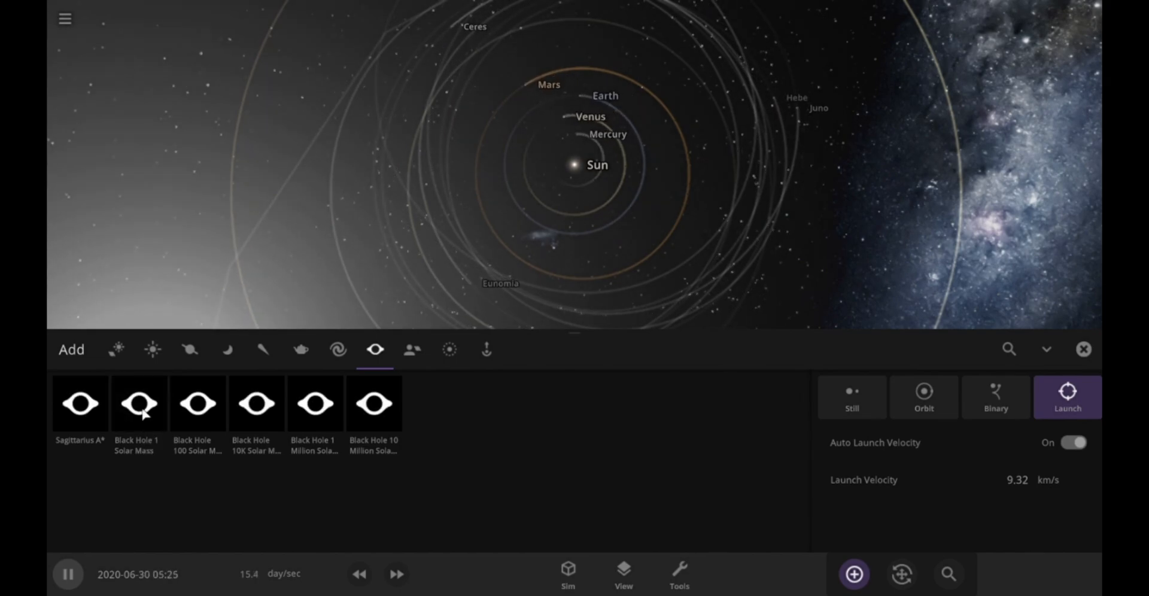
{"action": "left_click", "coordinate": [139, 403]}
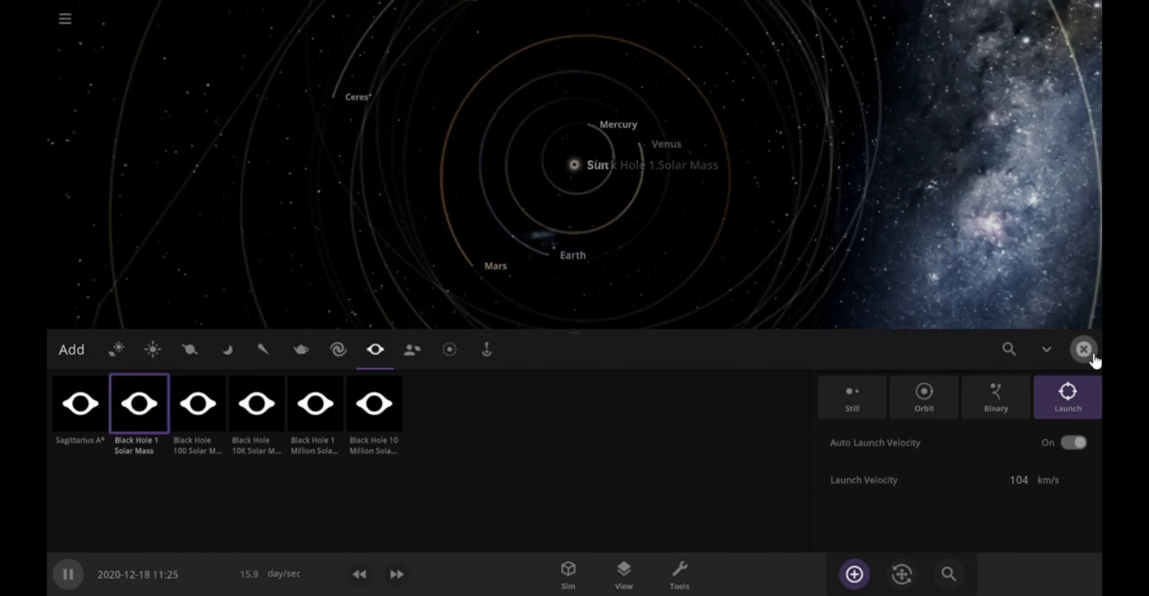
{"action": "left_click", "coordinate": [1084, 350]}
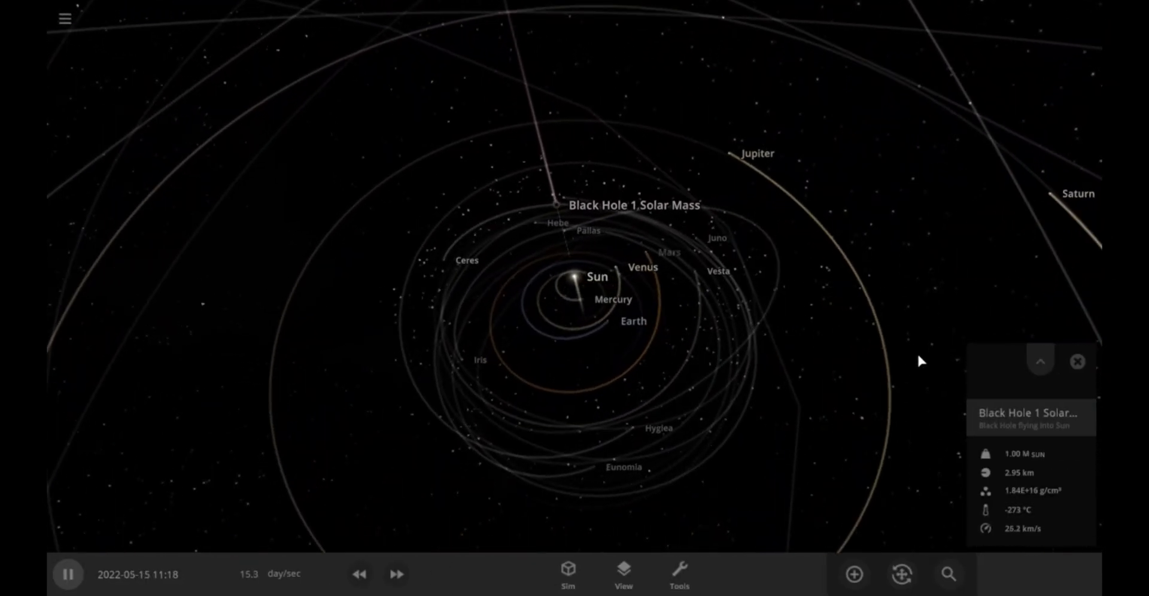
Step: Pause and resume as the black hole closes in and absorbs the Sun, reaching two solar masses
{"action": "key", "text": "space"}
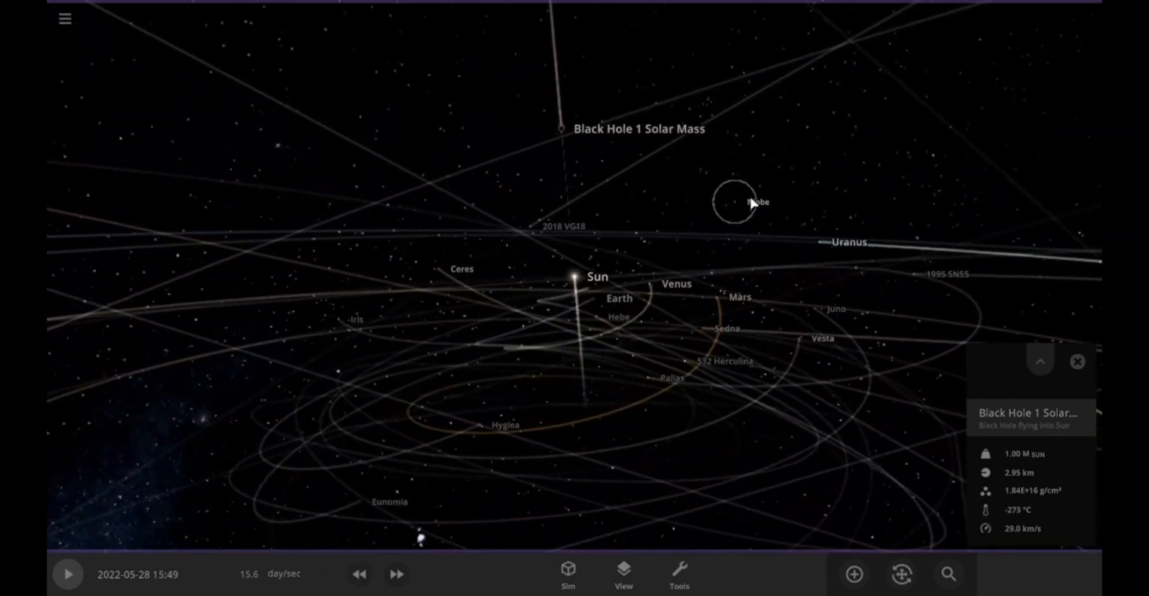
{"action": "left_click", "coordinate": [67, 574]}
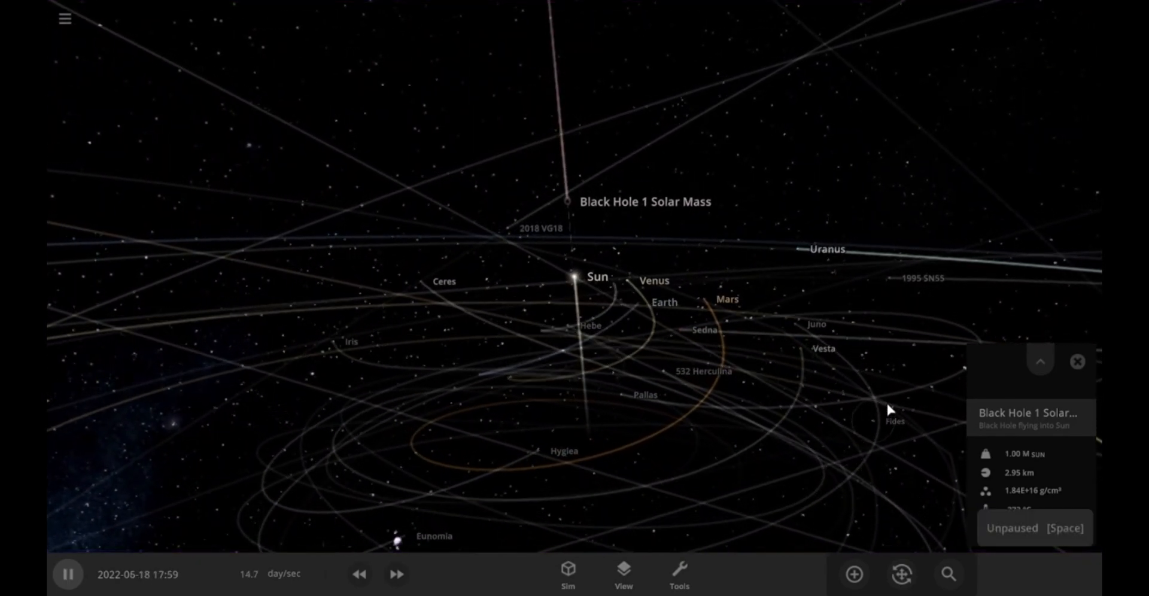
{"action": "left_click", "coordinate": [67, 574]}
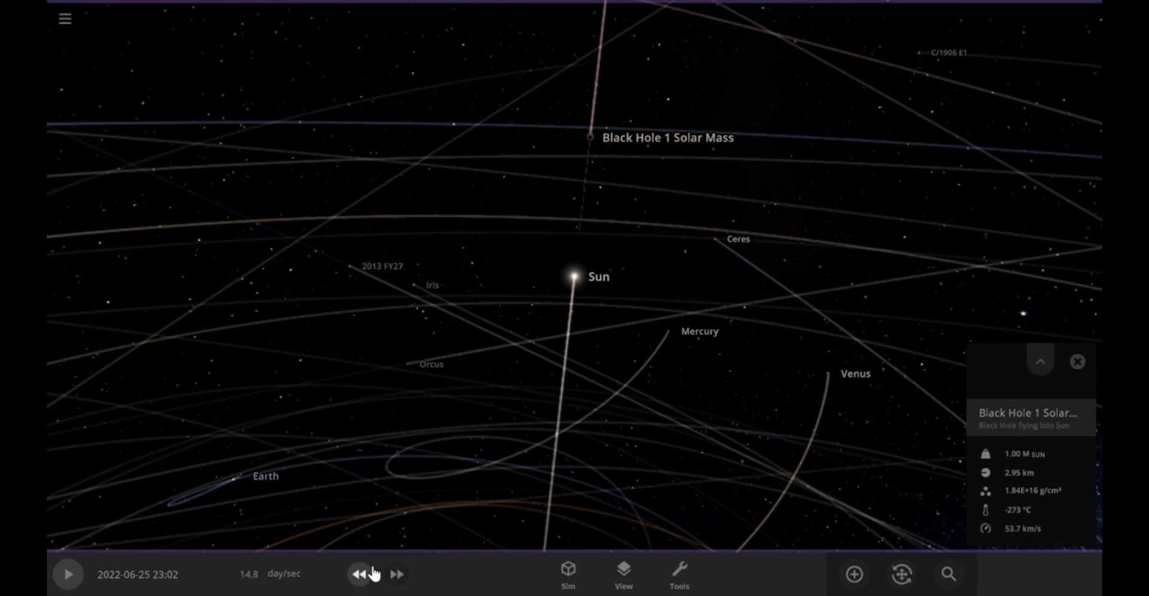
{"action": "left_click", "coordinate": [67, 574]}
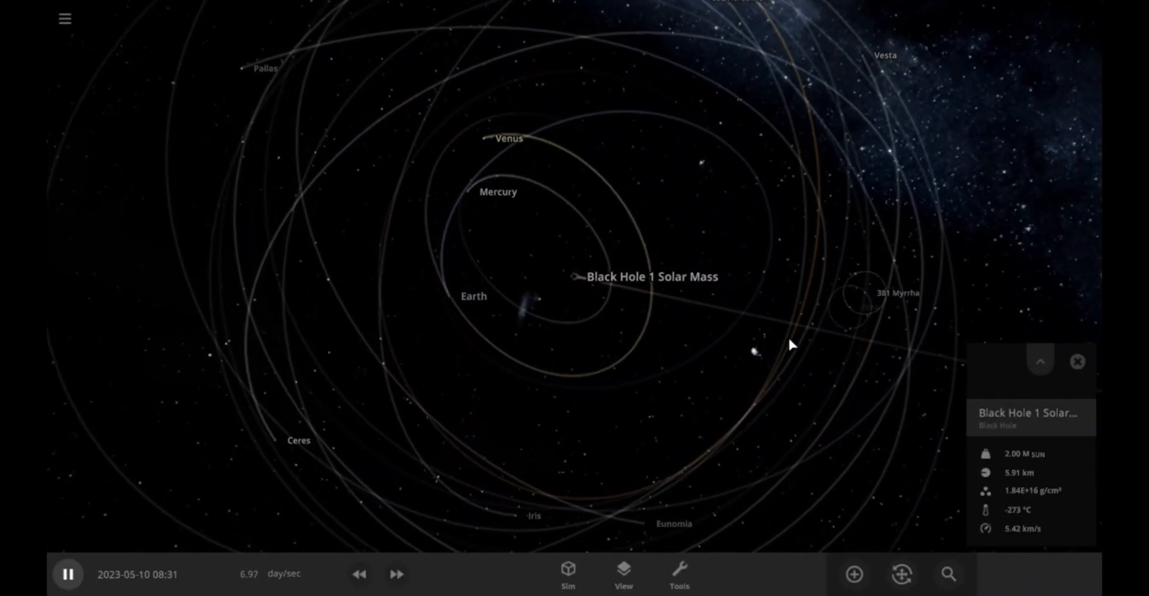
Step: Raise the simulation speed three notches to months per second around the black hole
{"action": "left_click", "coordinate": [396, 574]}
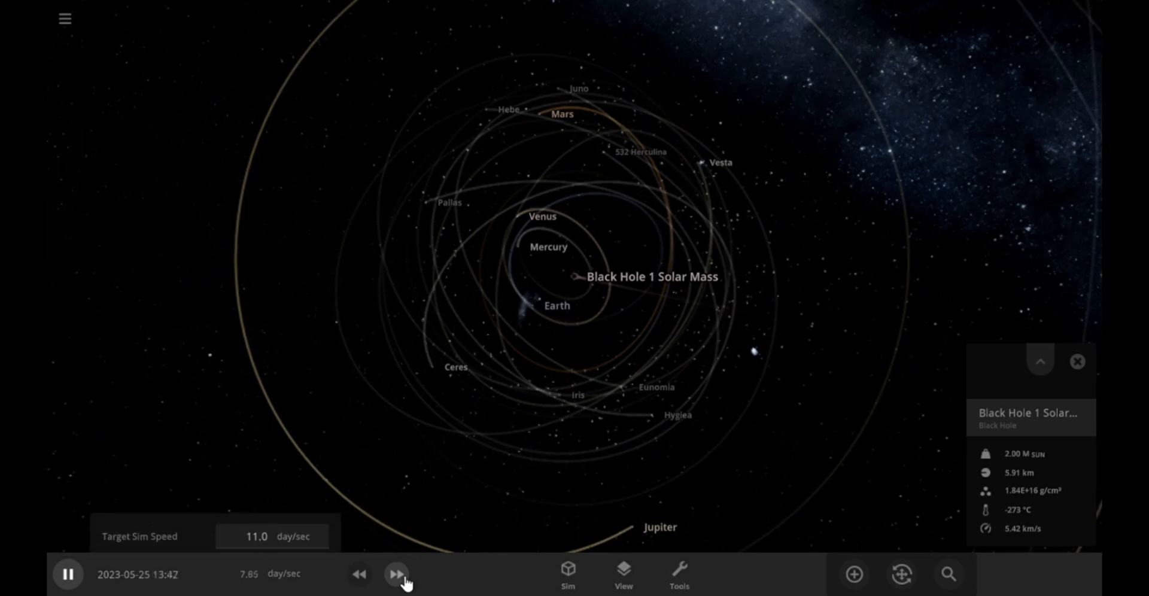
{"action": "left_click", "coordinate": [395, 574]}
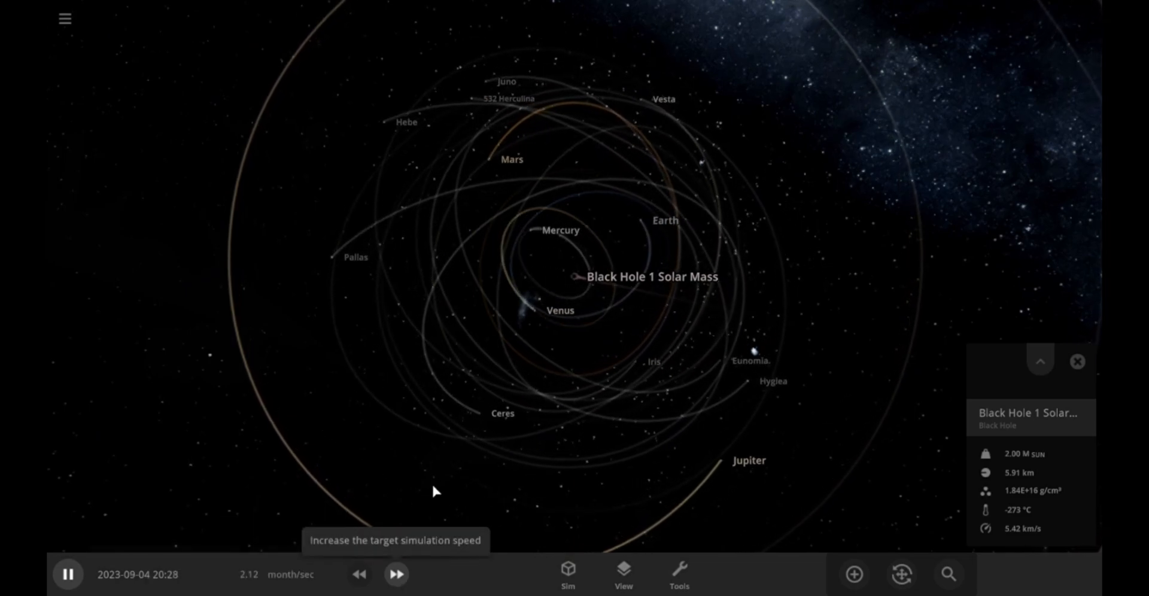
{"action": "left_click", "coordinate": [396, 574]}
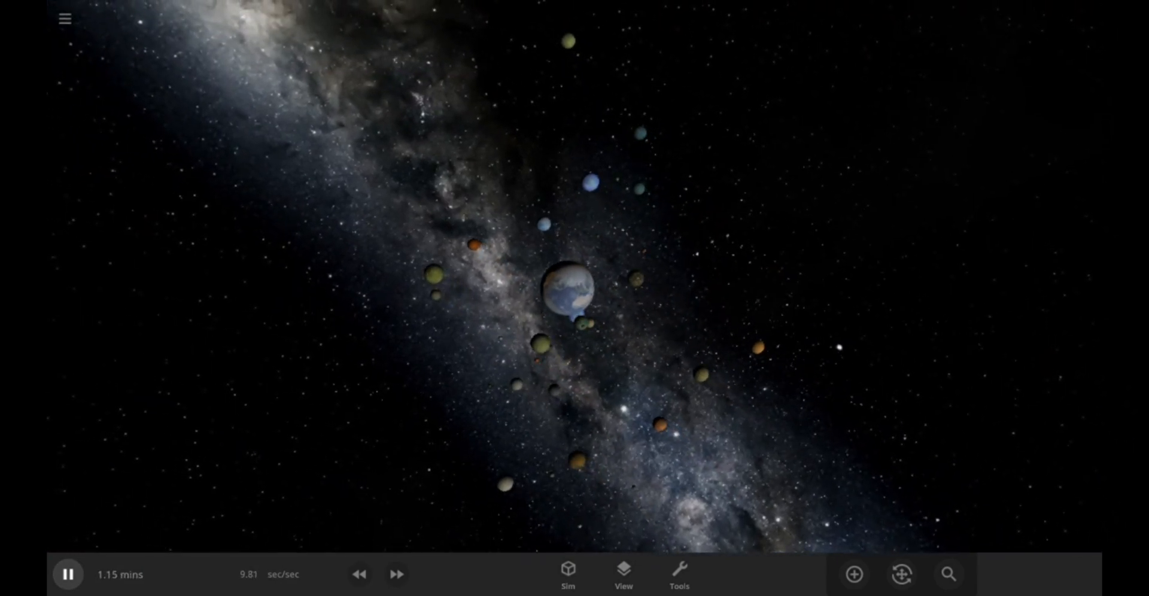
Step: Fast-forward the many-moons scene so the moons crash into Earth, leaving molten debris
{"action": "left_click", "coordinate": [396, 574]}
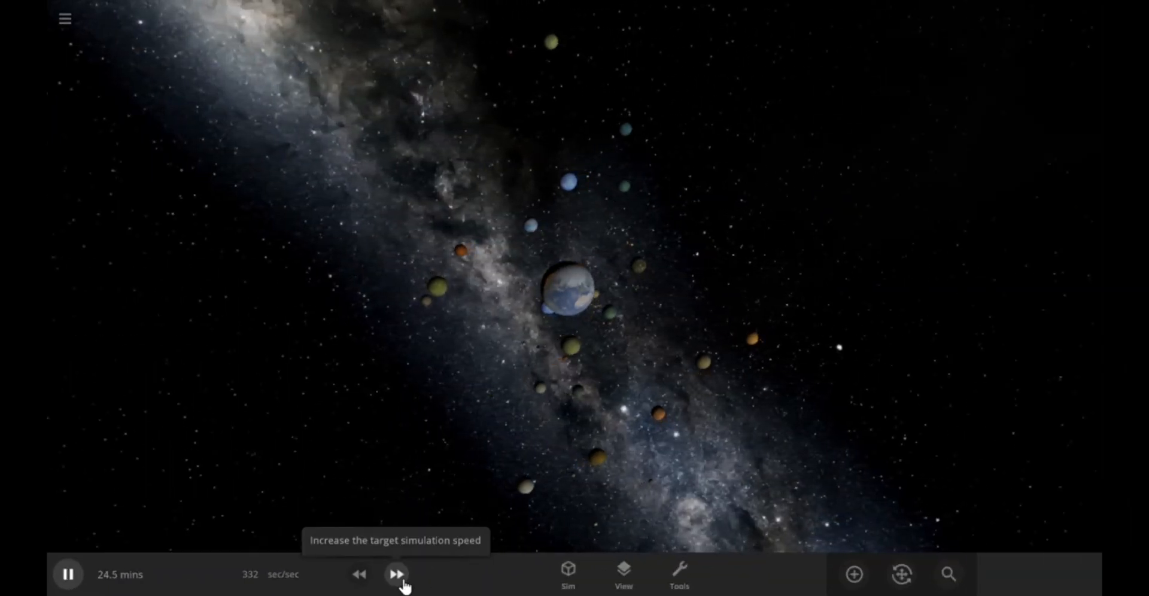
{"action": "left_click", "coordinate": [397, 575]}
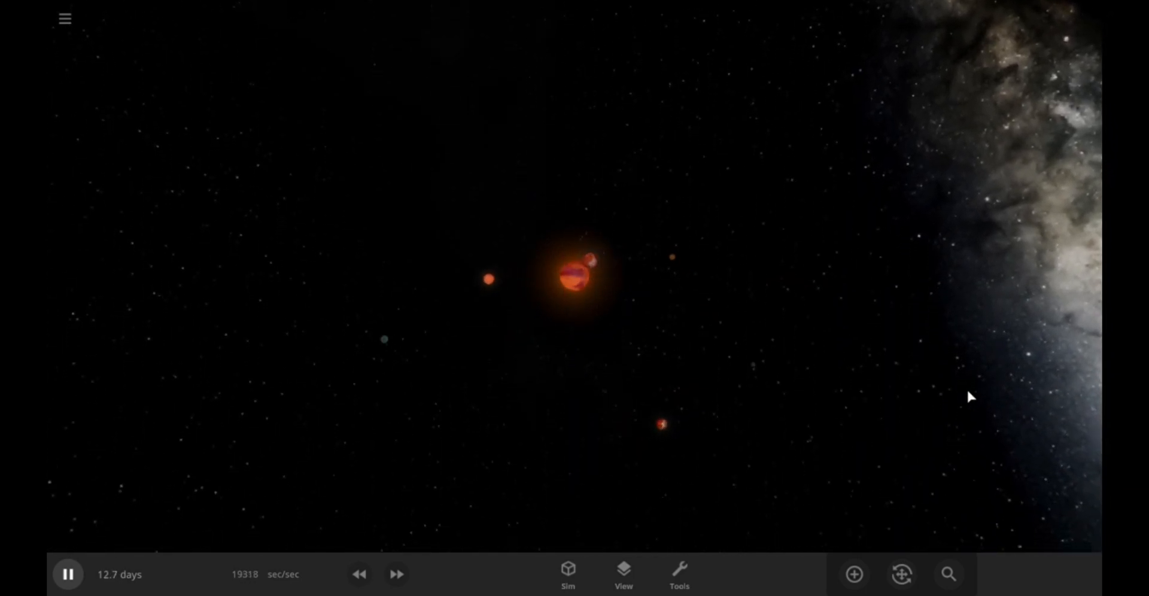
Step: Switch on Trails in the View panel for the debris orbiting molten Earth
{"action": "left_click", "coordinate": [623, 574]}
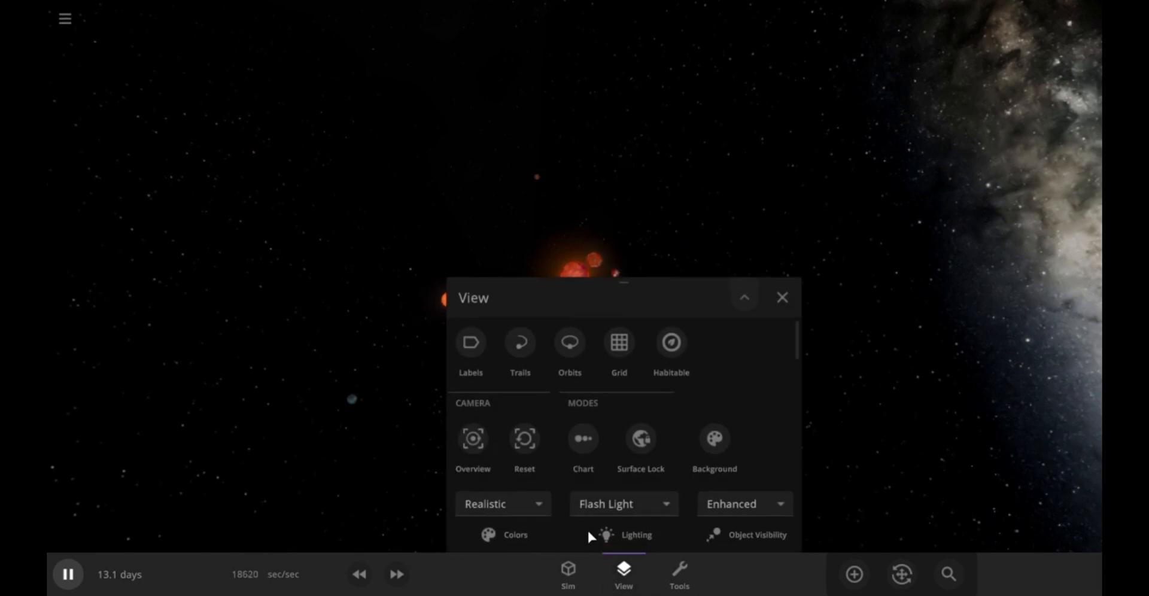
{"action": "left_click", "coordinate": [519, 342]}
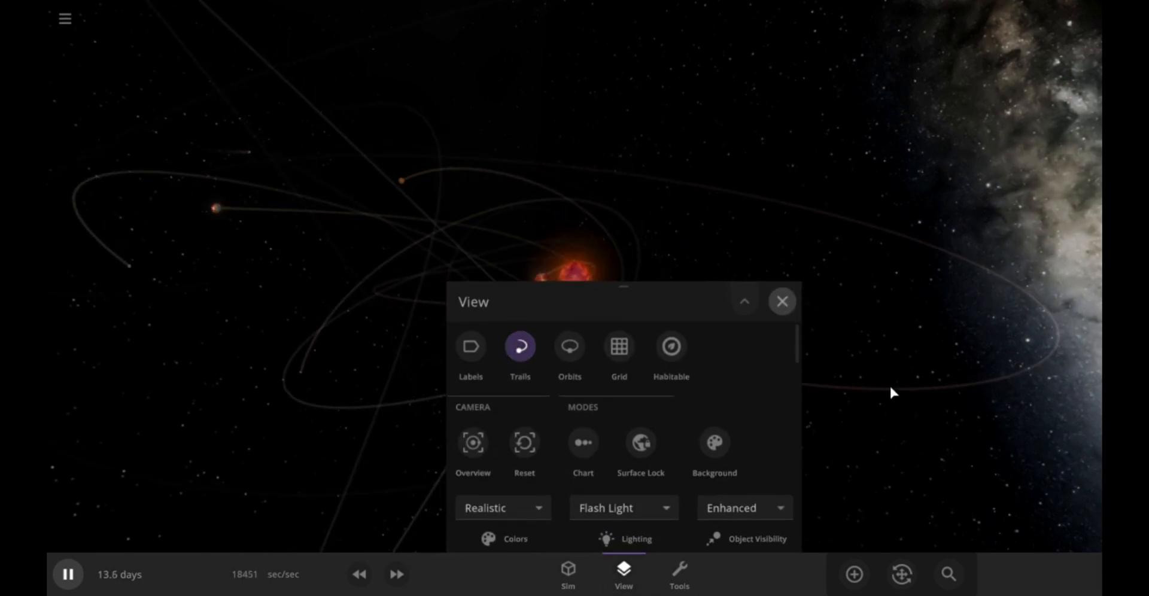
{"action": "left_click", "coordinate": [782, 302]}
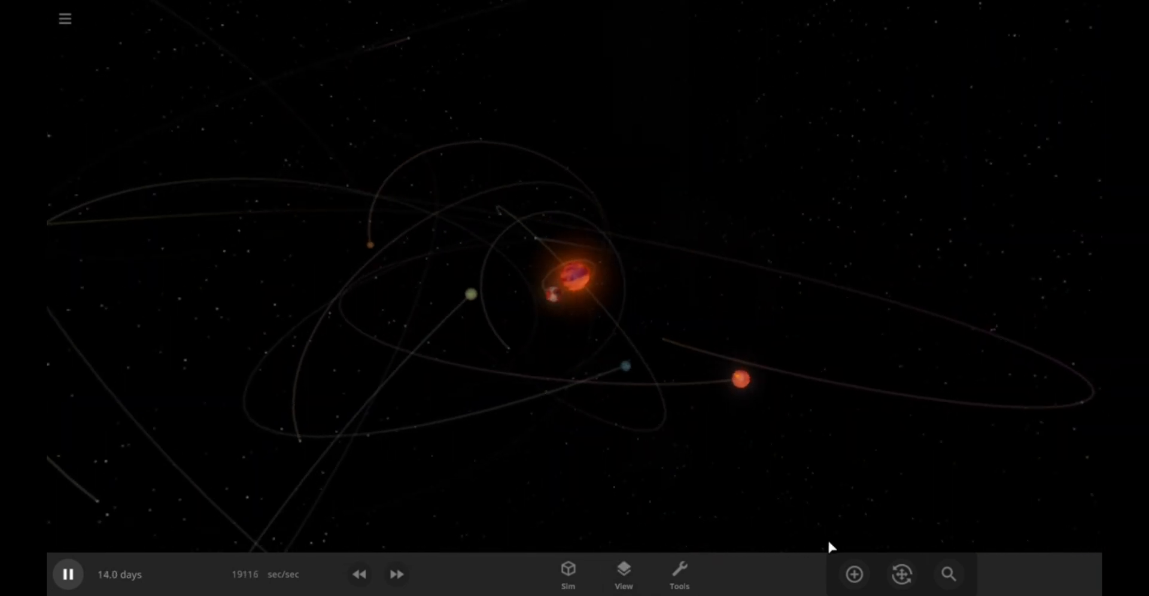